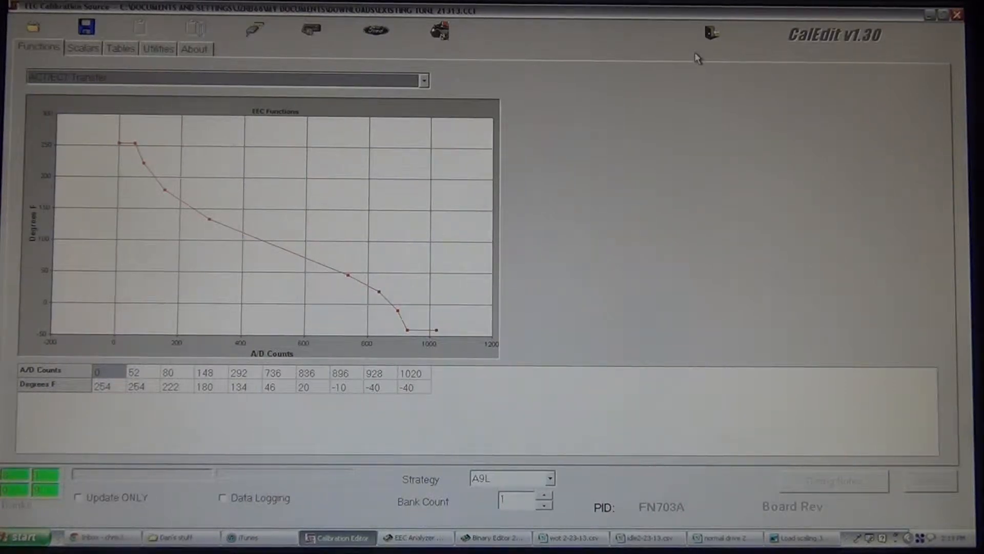
pyautogui.moveTo(671, 69)
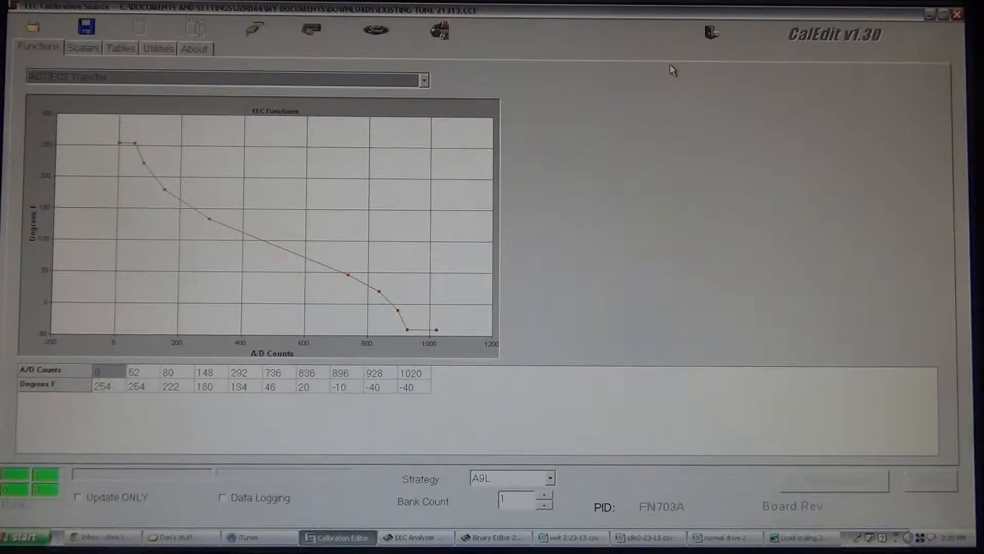
pyautogui.moveTo(518, 305)
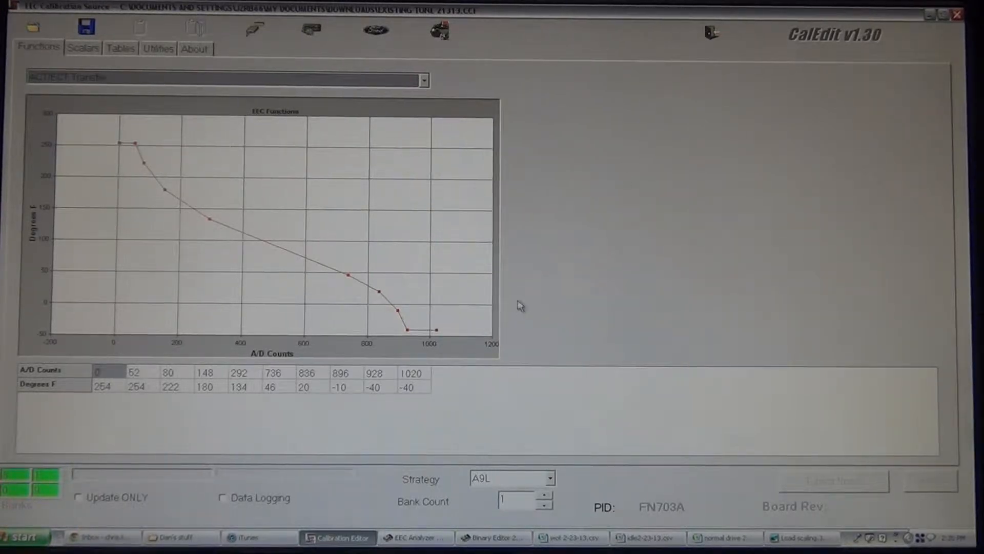
pyautogui.moveTo(415, 537)
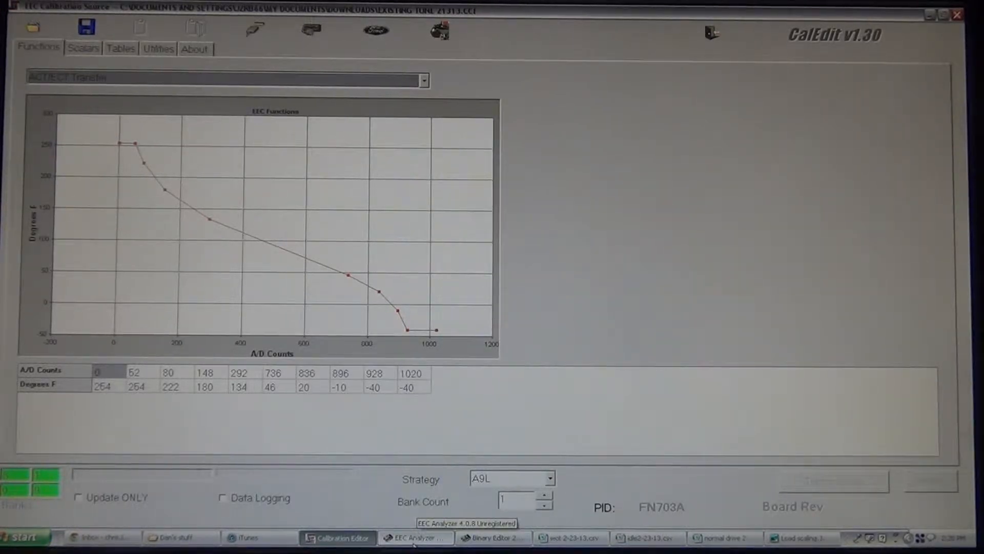
# In EEC Analyzer, open a different TwEECer .DB datalog from the Downloads folder
pyautogui.click(414, 537)
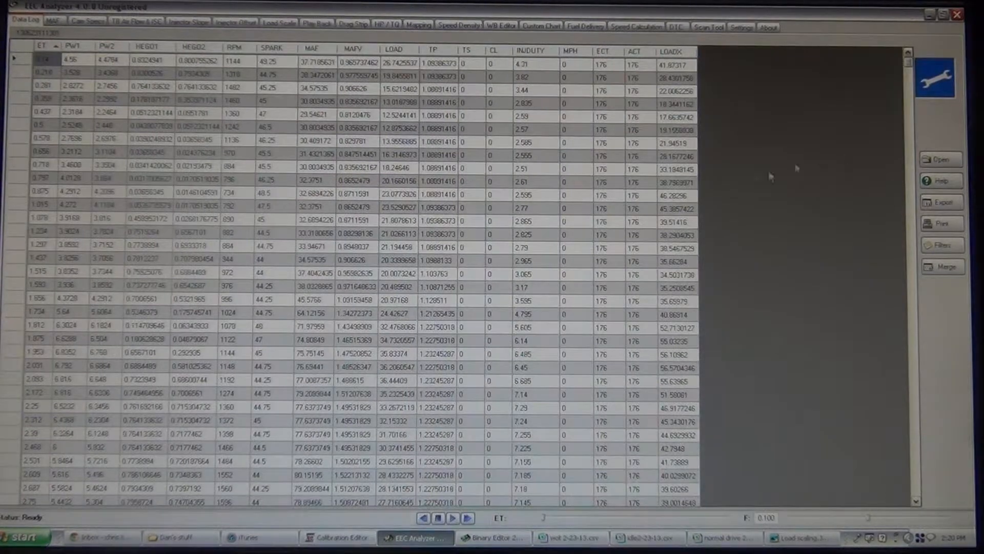
pyautogui.click(942, 159)
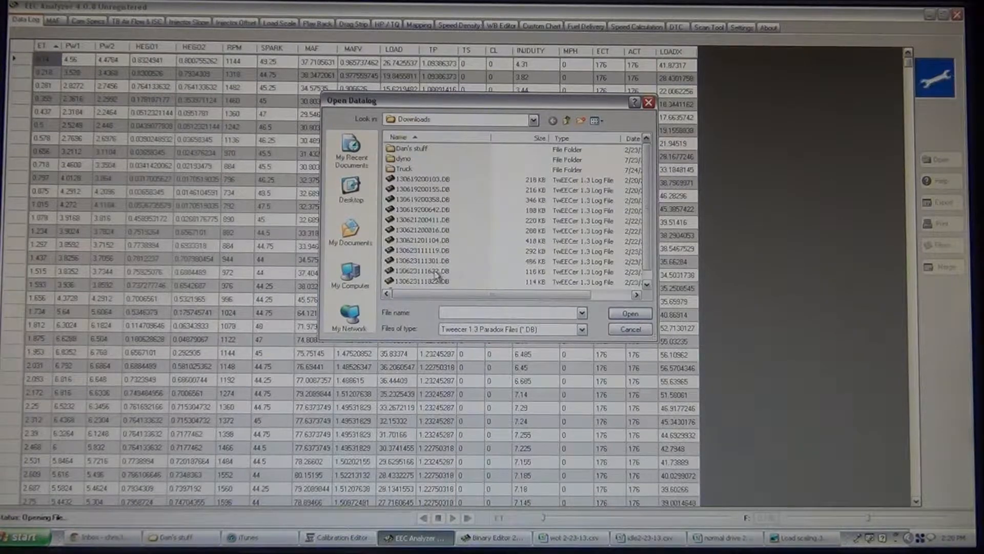
pyautogui.click(629, 313)
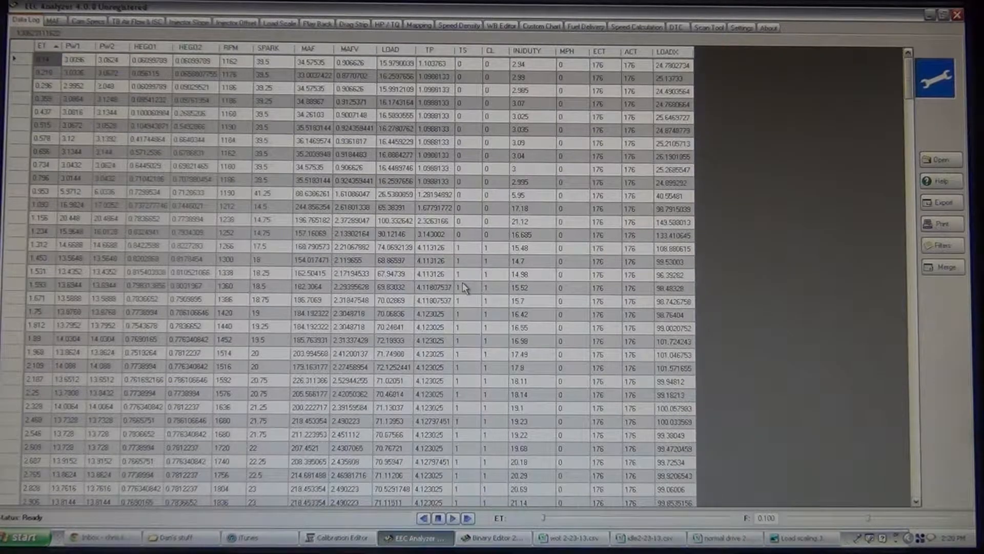
pyautogui.moveTo(471, 279)
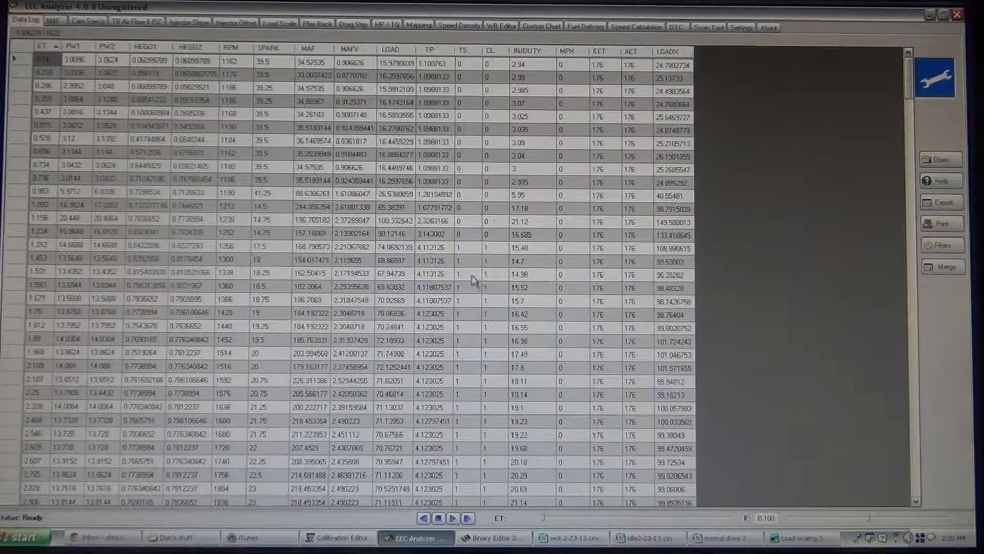
pyautogui.moveTo(526, 316)
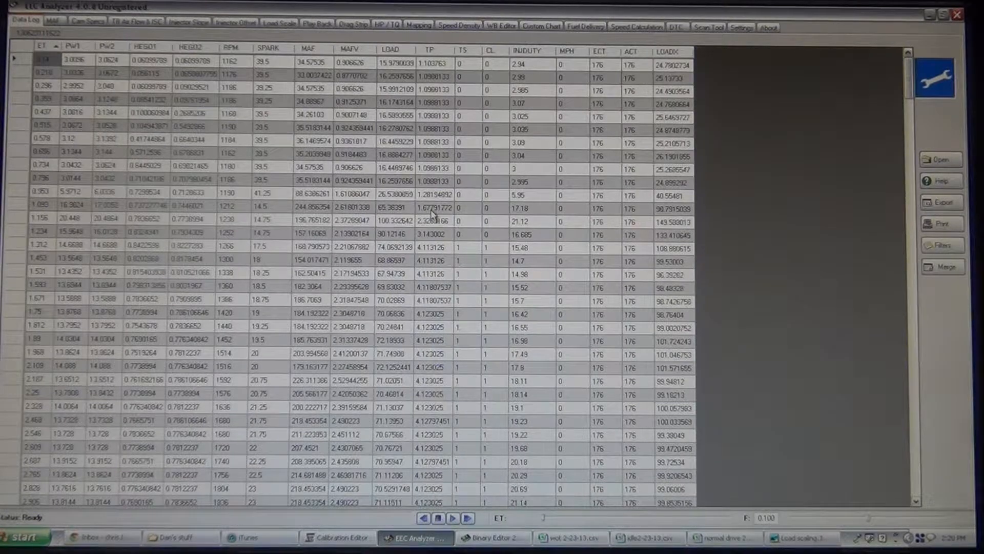
pyautogui.moveTo(408, 220)
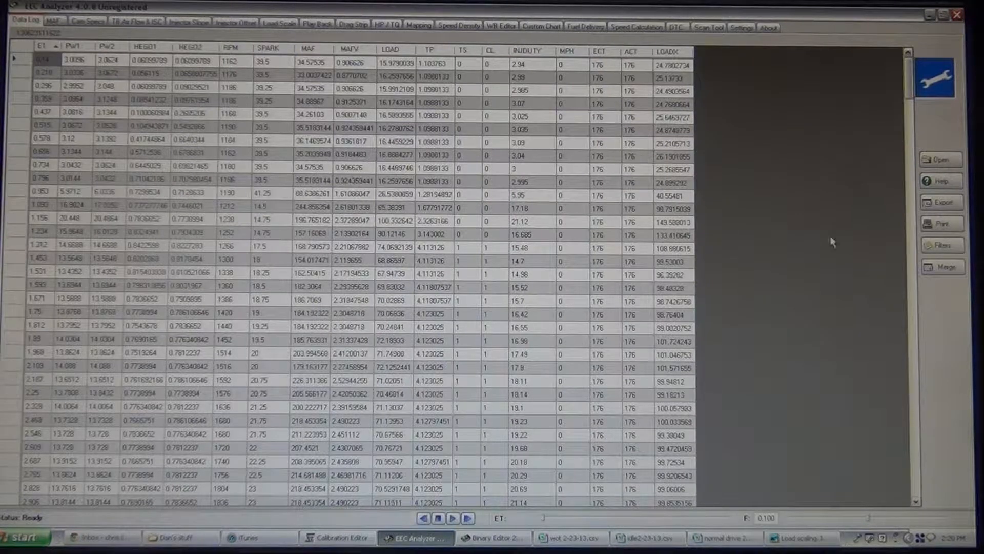
# Export the loaded datalog from EEC Analyzer as a CSV file named 'wot 2'
pyautogui.click(941, 202)
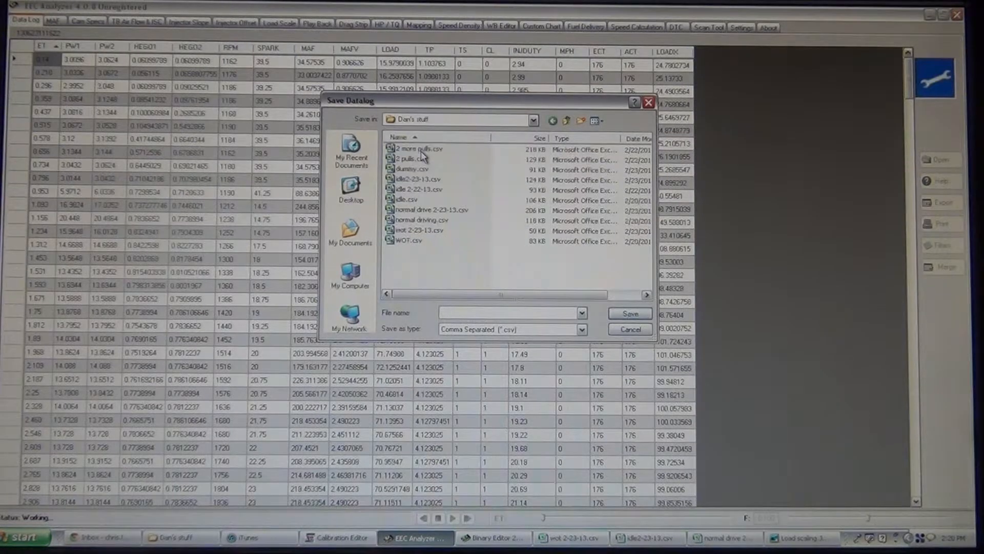
pyautogui.click(417, 230)
pyautogui.write('re')
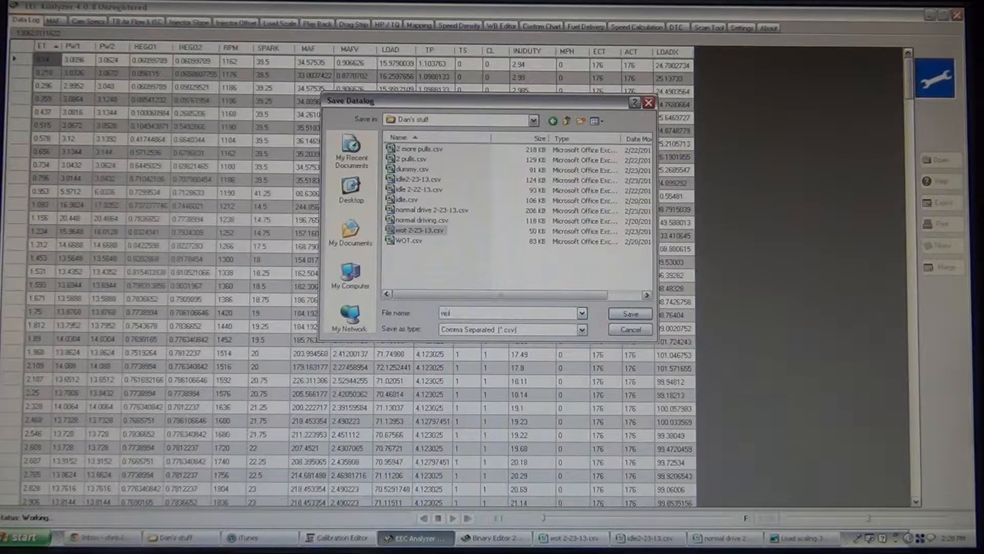
pyautogui.write('wot 2')
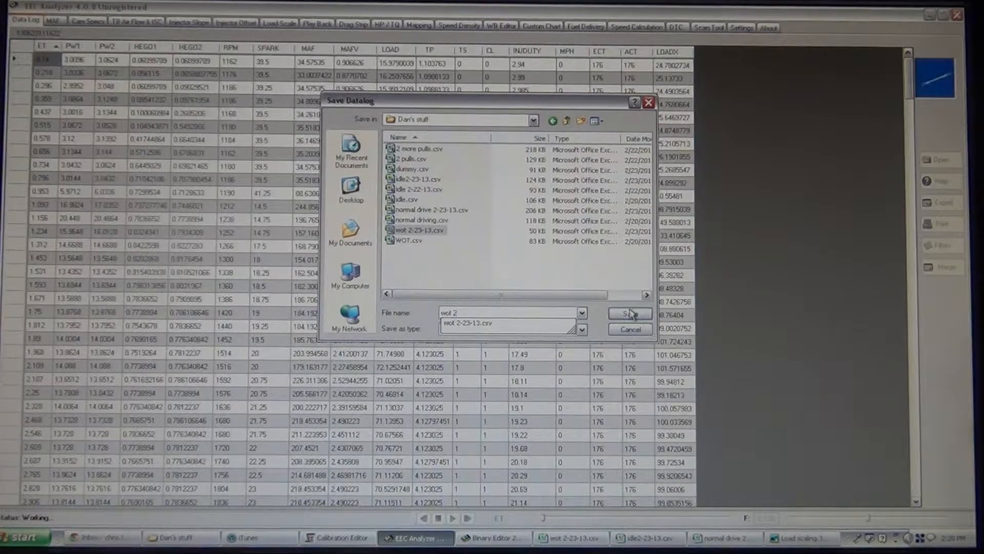
pyautogui.click(629, 314)
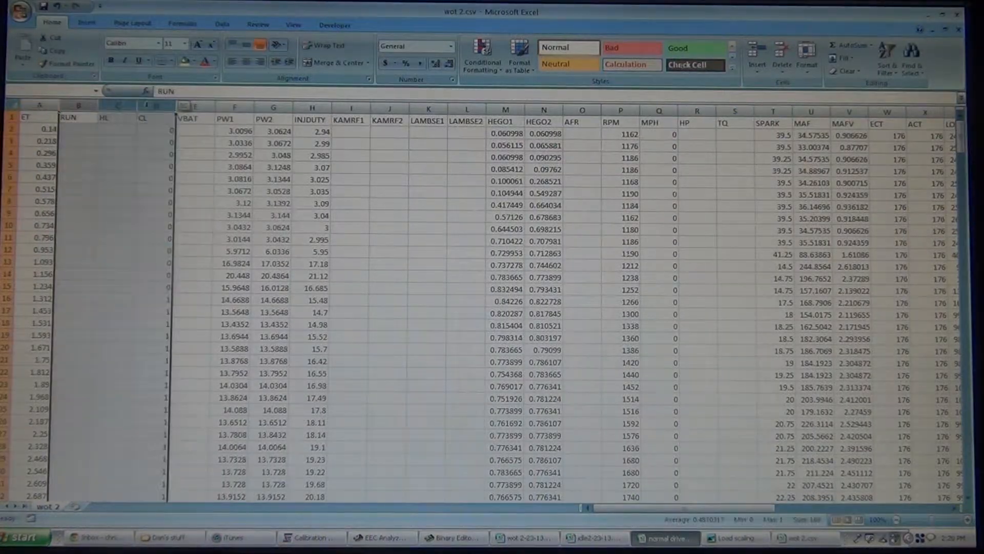
# Delete the empty RUN, HL, CL, KAMRF1 and other unused columns from wot 2
pyautogui.rightClick(78, 107)
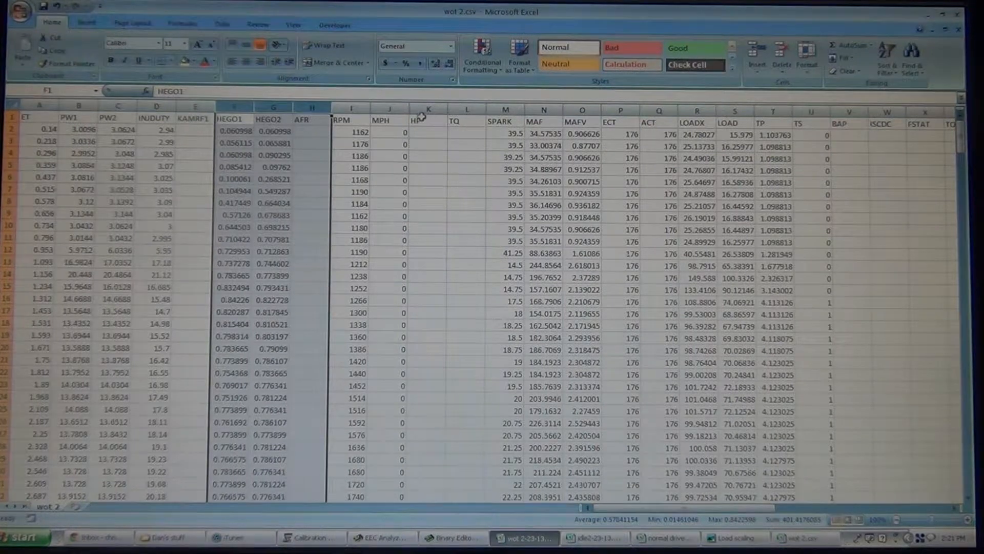
pyautogui.rightClick(408, 108)
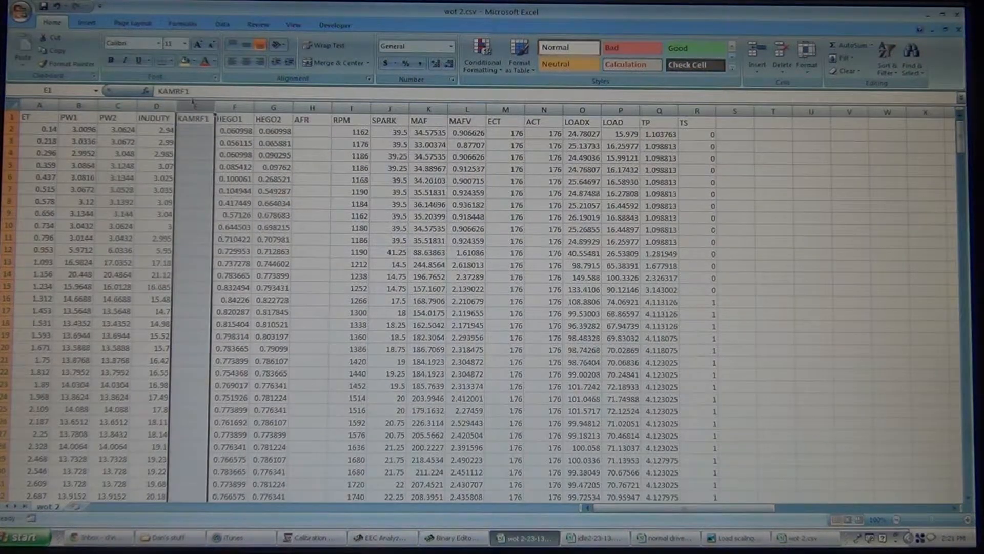
pyautogui.click(194, 107)
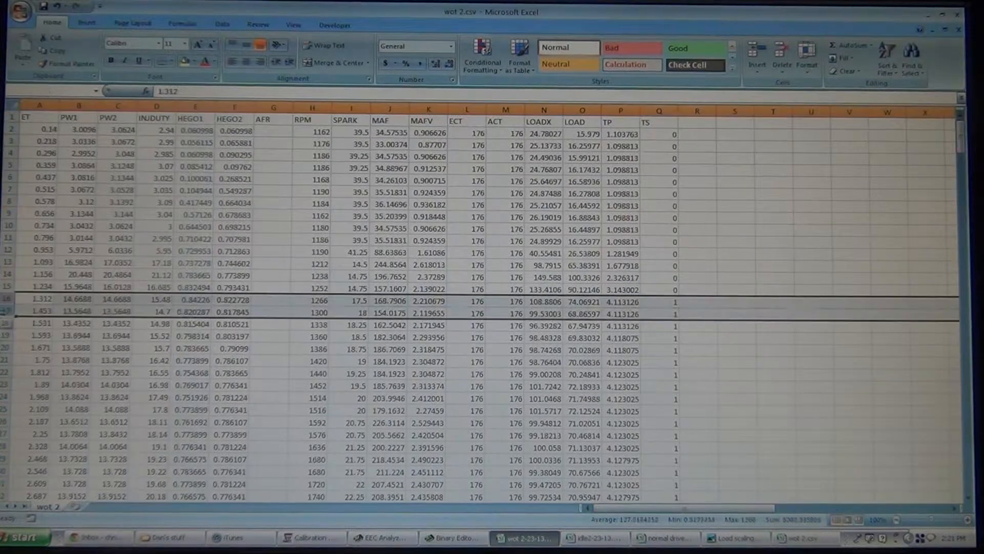
# Copy the WOT rows' RPM, LOADX and LOAD values into a new Sheet1
pyautogui.scroll(-3)
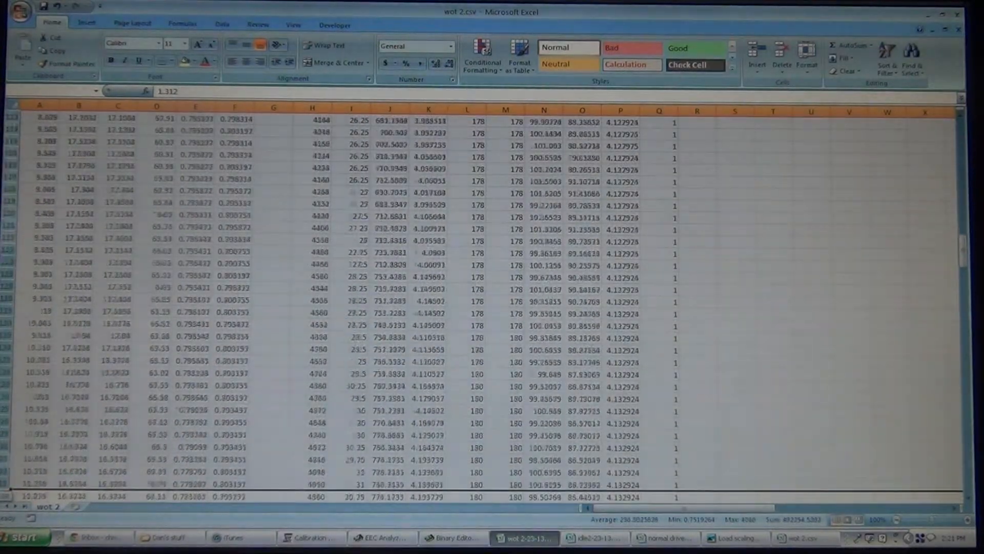
pyautogui.scroll(-3)
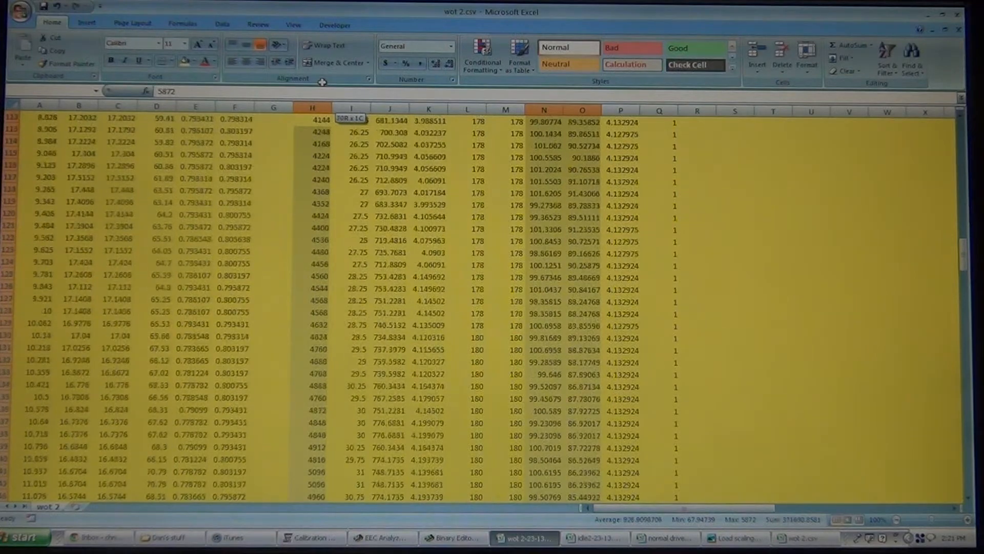
pyautogui.scroll(3)
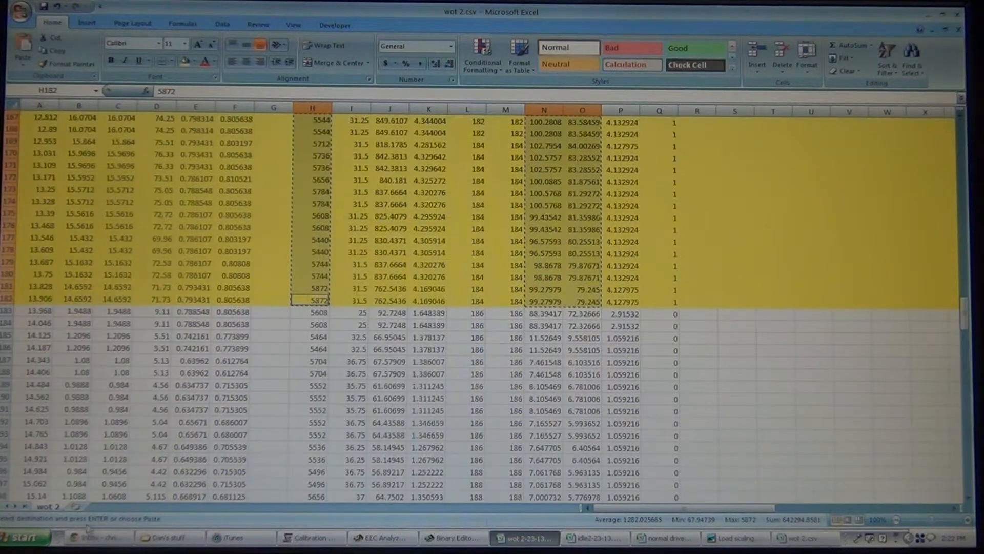
pyautogui.click(81, 506)
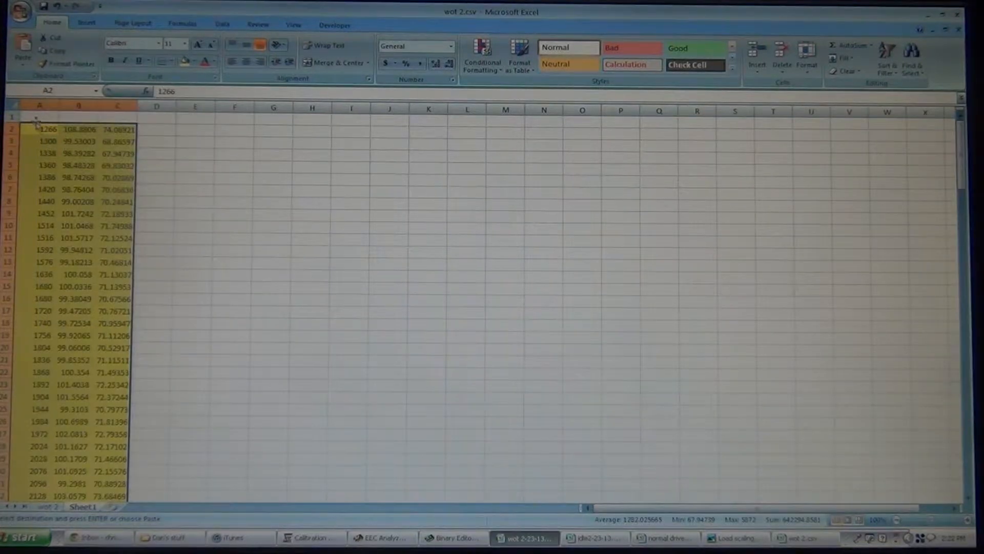
# Enter the column headers rpm, loadx and load in row 1
pyautogui.write('rpm')
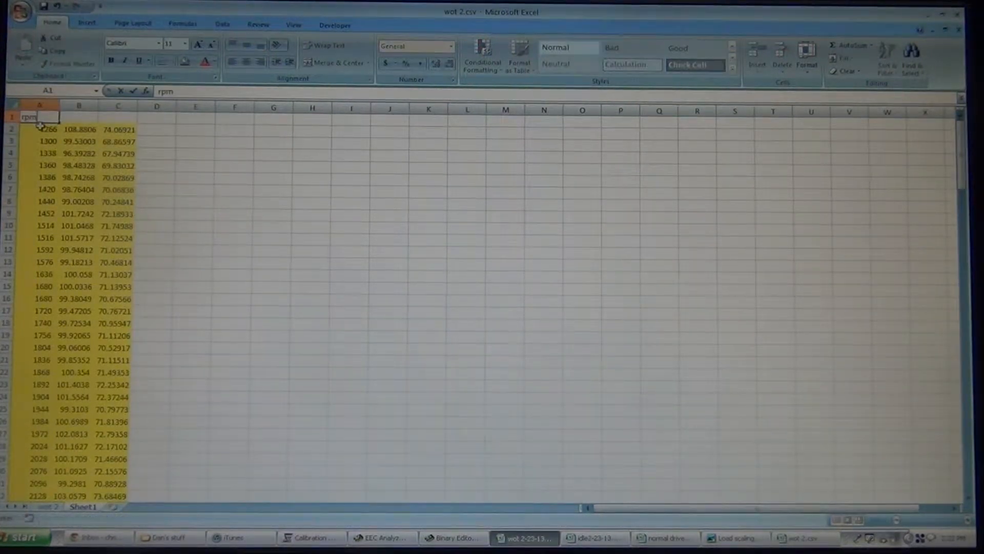
pyautogui.write('load%')
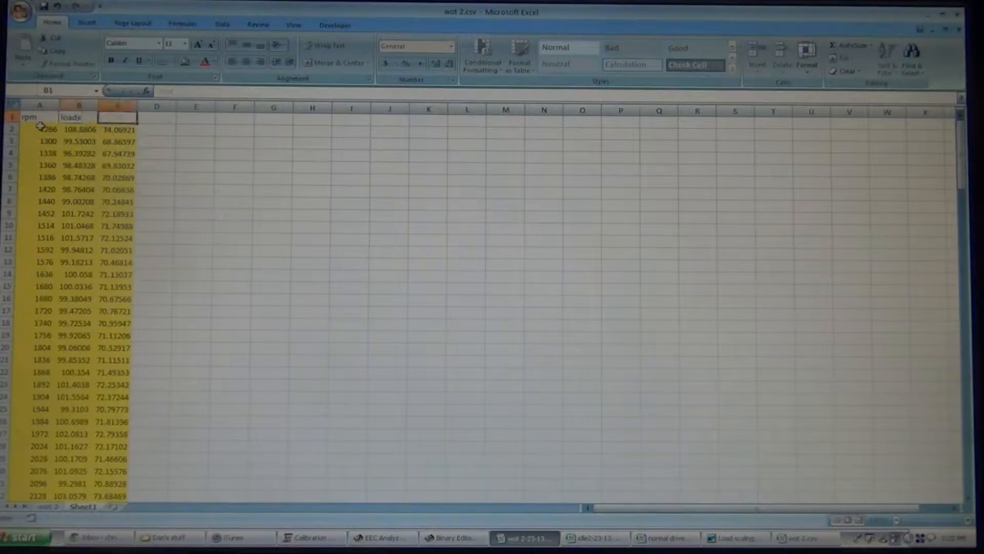
pyautogui.write('load')
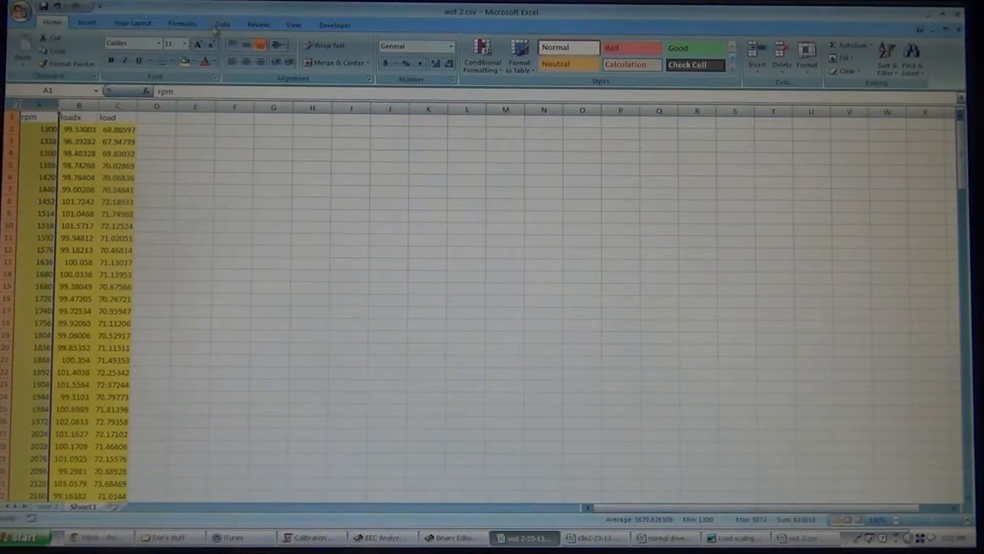
# Apply an Advanced filter showing only unique rpm records
pyautogui.click(222, 24)
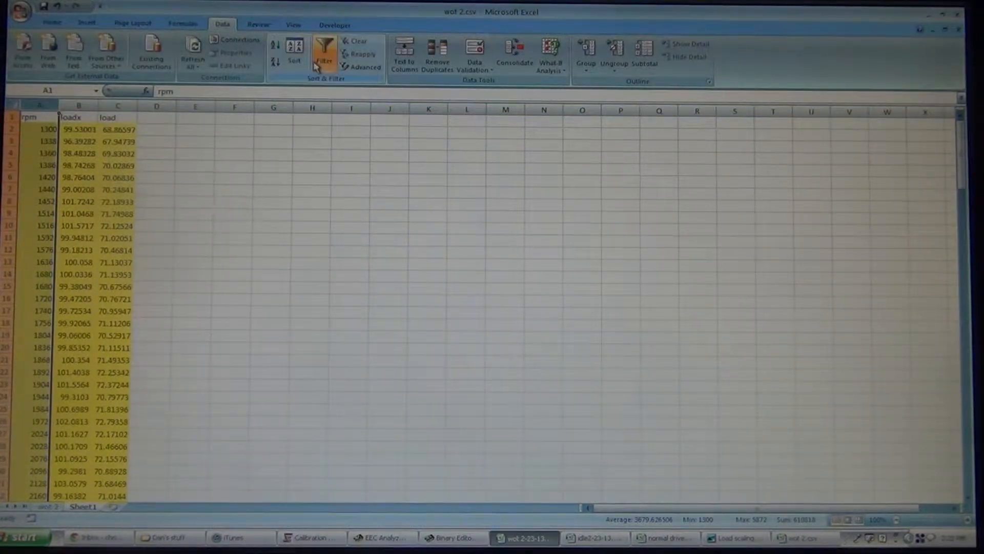
pyautogui.click(362, 67)
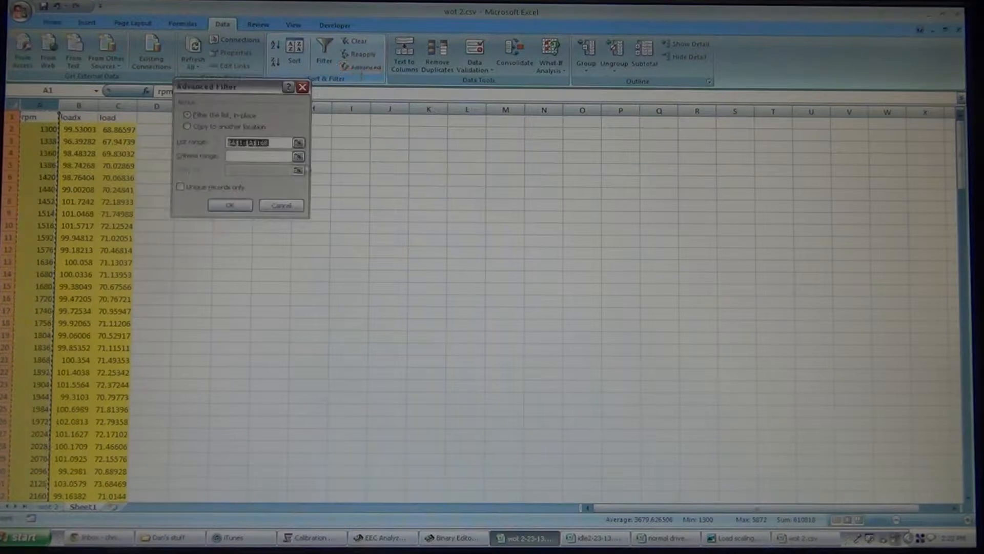
pyautogui.click(181, 187)
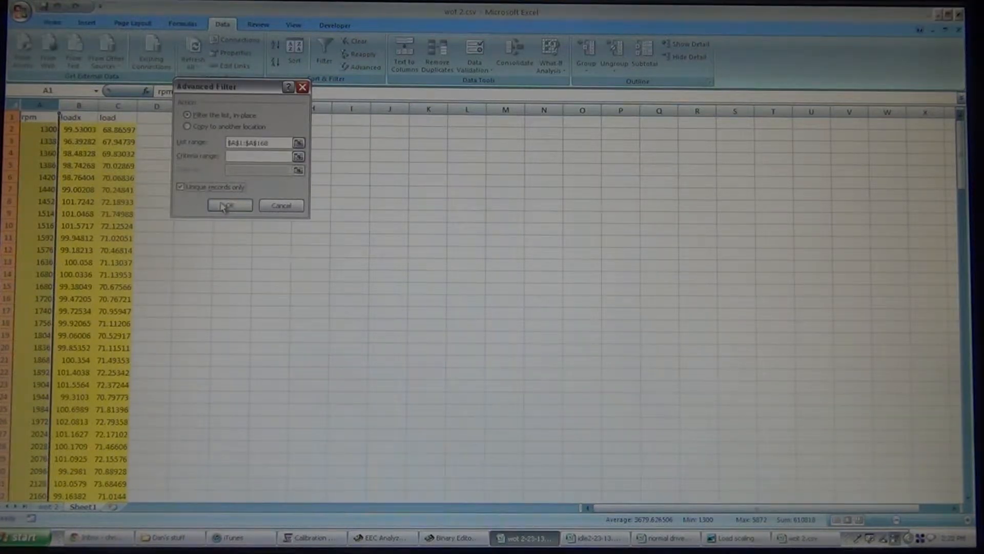
pyautogui.click(228, 205)
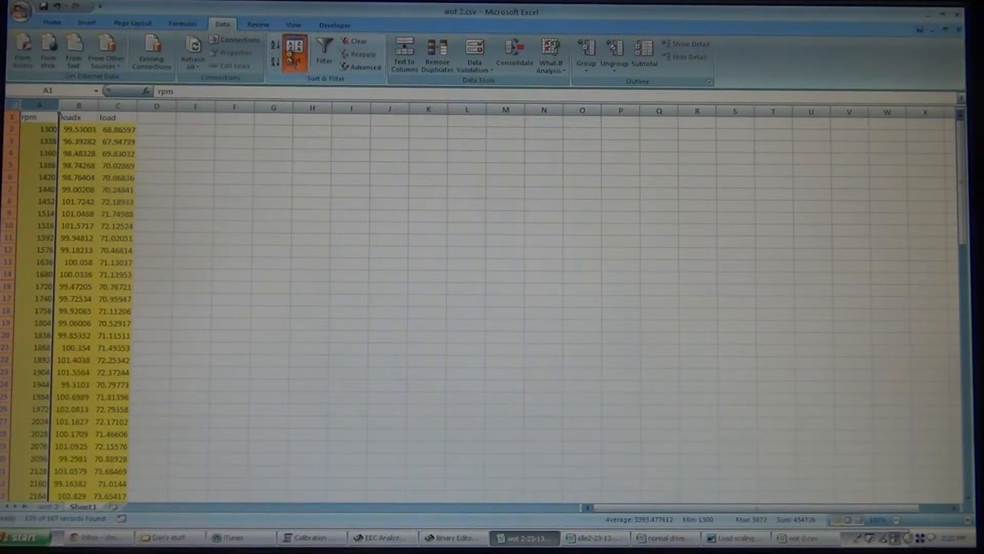
pyautogui.click(293, 52)
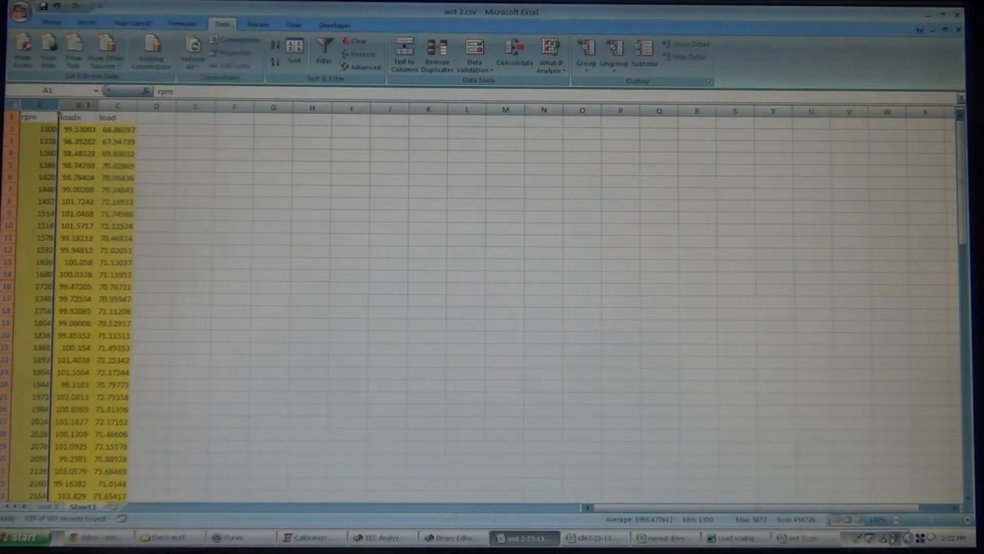
pyautogui.click(78, 117)
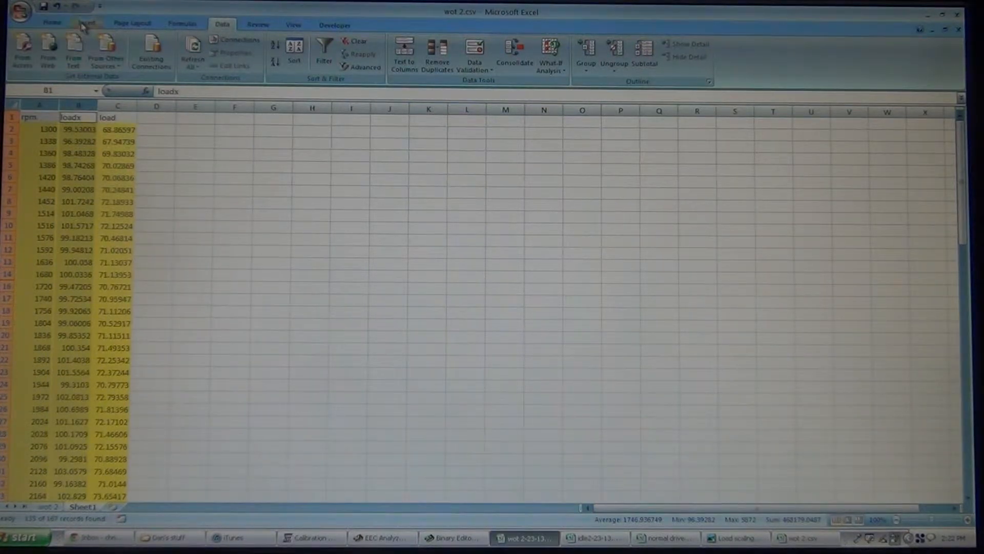
# Move the loadx chart onto a new chart sheet named 'load'
pyautogui.click(332, 50)
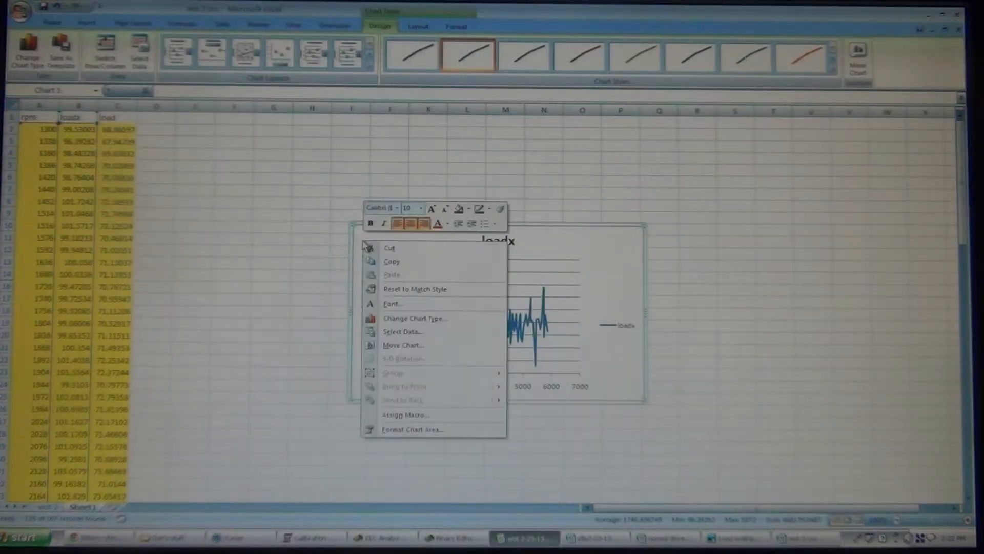
pyautogui.click(404, 344)
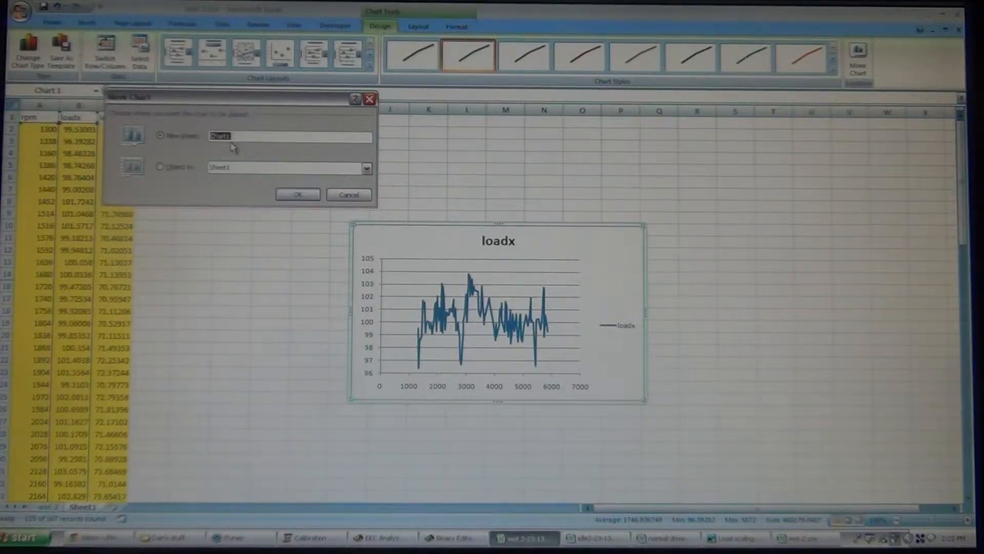
pyautogui.write('load')
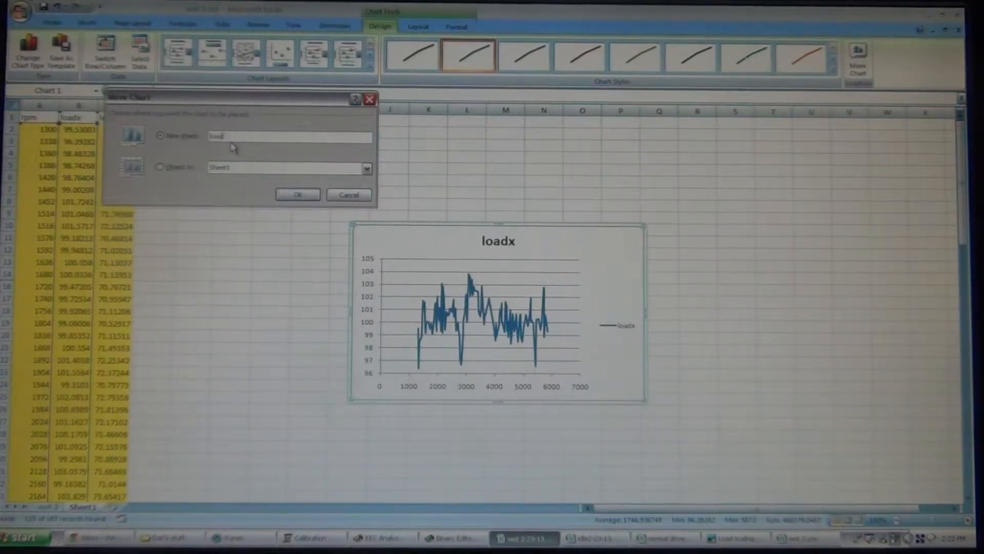
pyautogui.click(297, 194)
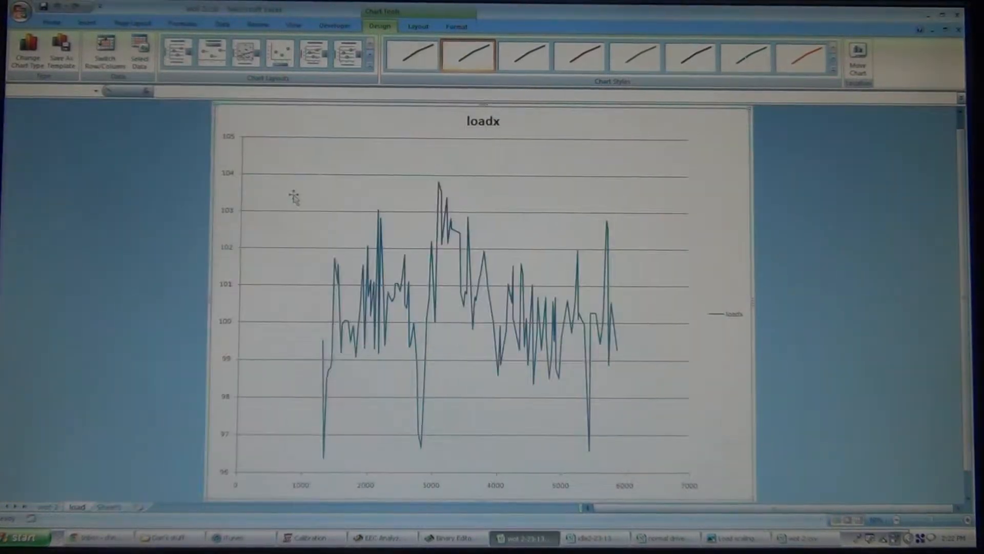
# Add a 'load' series with X values A2:A166 and Y values C2:C166
pyautogui.rightClick(296, 196)
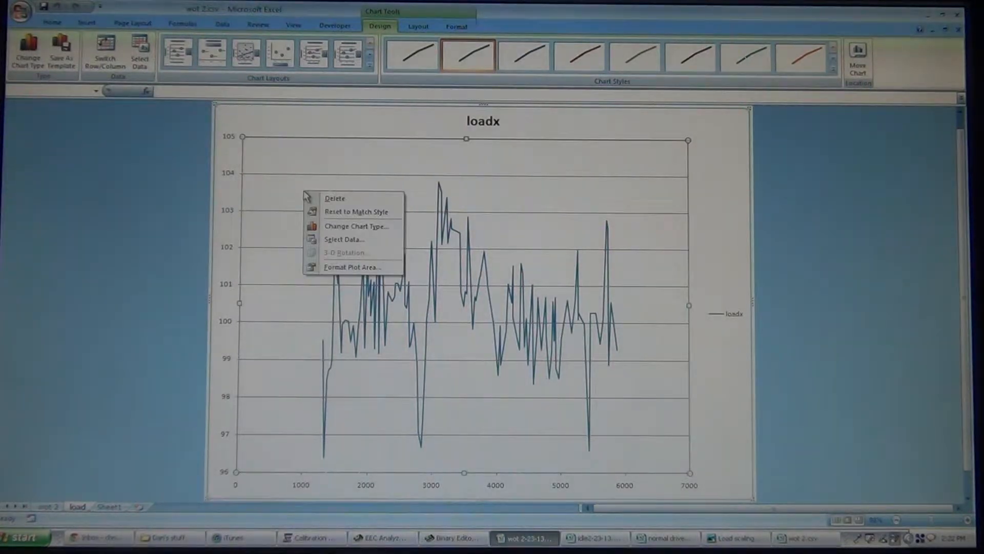
pyautogui.click(344, 239)
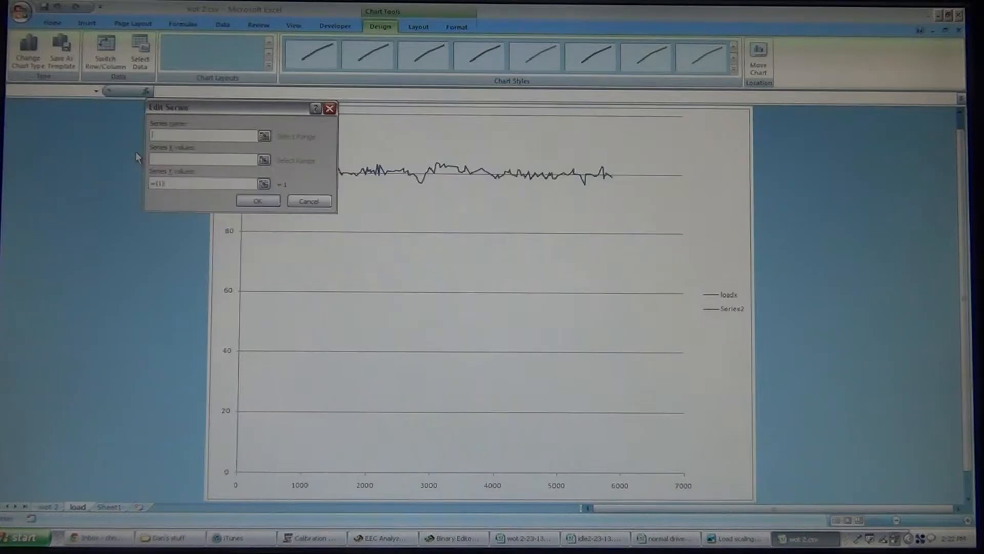
pyautogui.write('load')
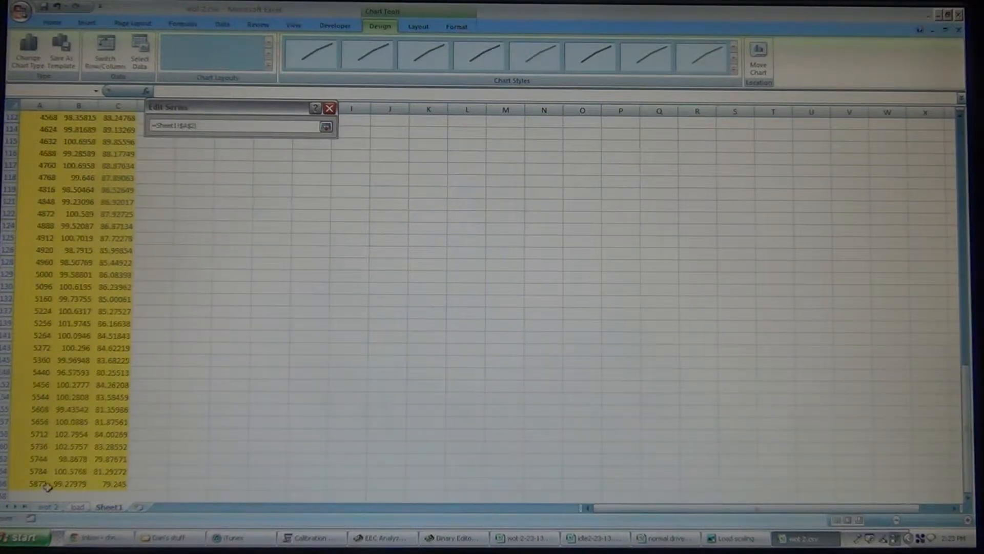
pyautogui.click(326, 126)
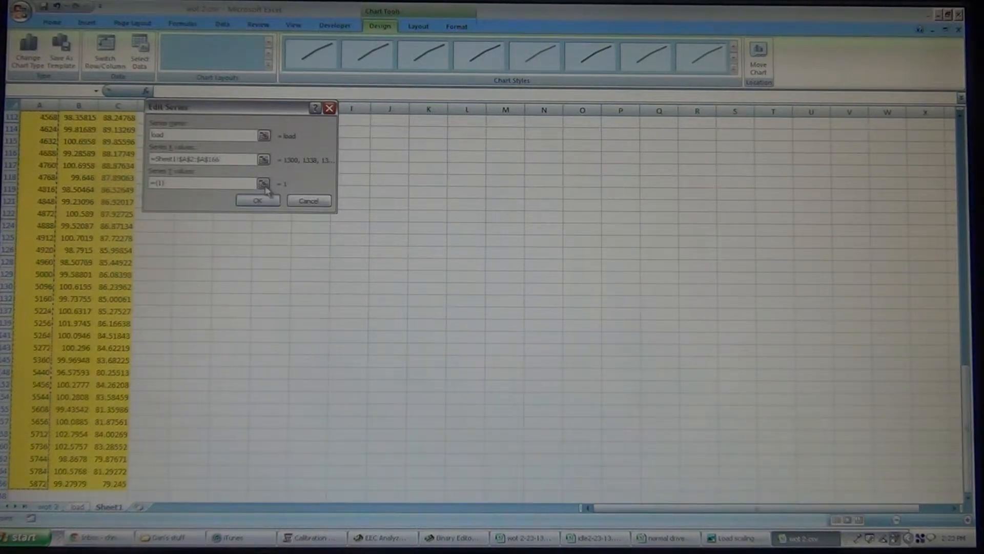
pyautogui.click(263, 182)
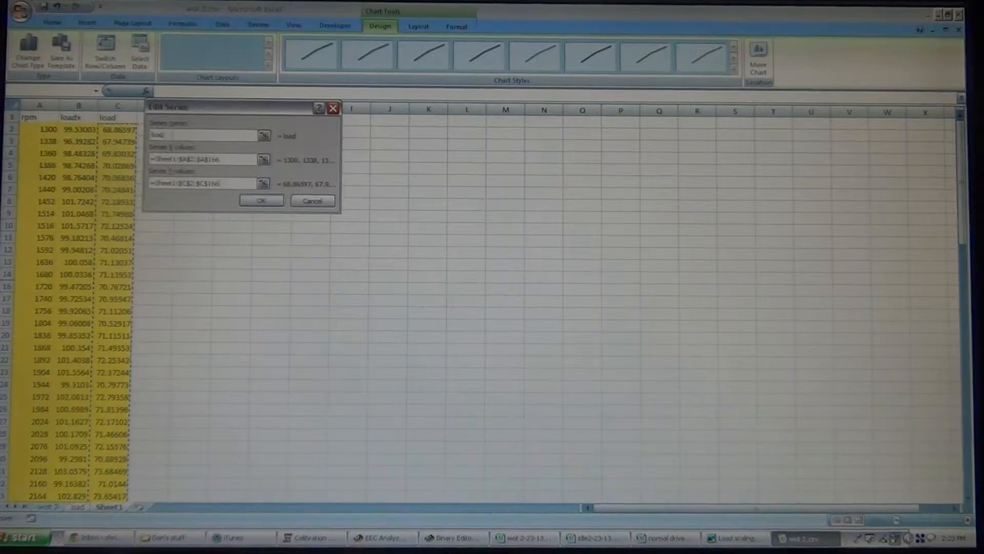
pyautogui.click(261, 201)
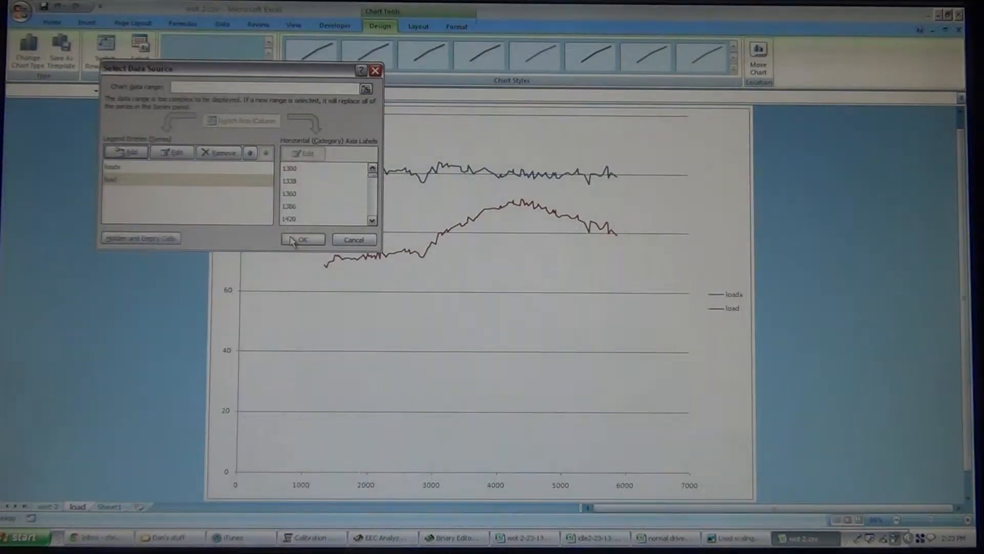
pyautogui.click(303, 239)
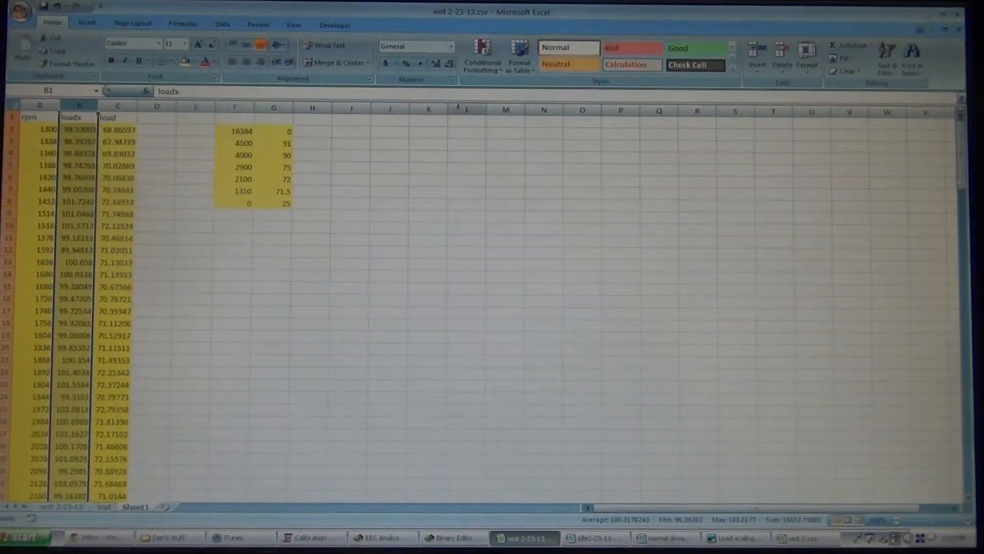
# Paste the EEC load scaling table into Sheet1 E2:F8 and chart it as series 'eec'
pyautogui.moveTo(241, 130); pyautogui.dragTo(274, 204)
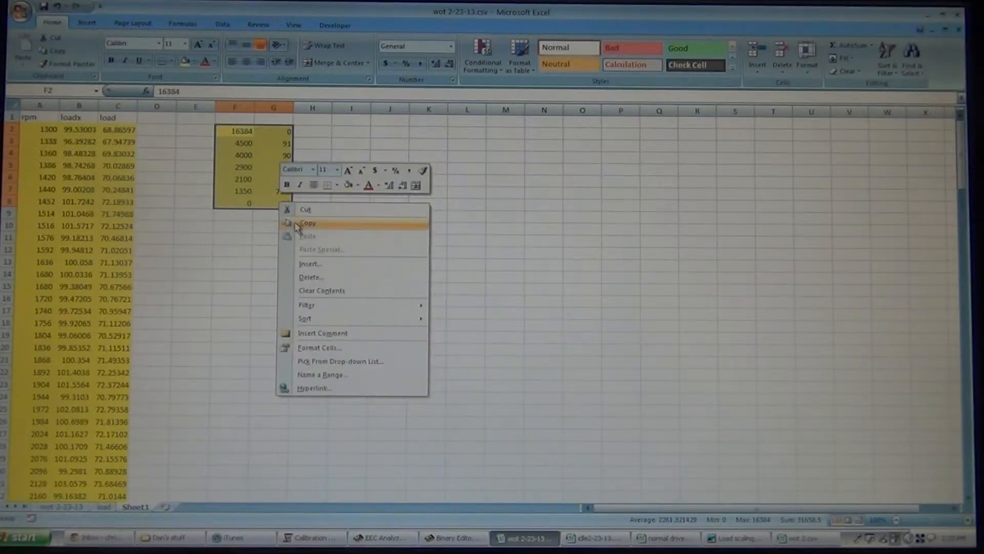
pyautogui.click(307, 223)
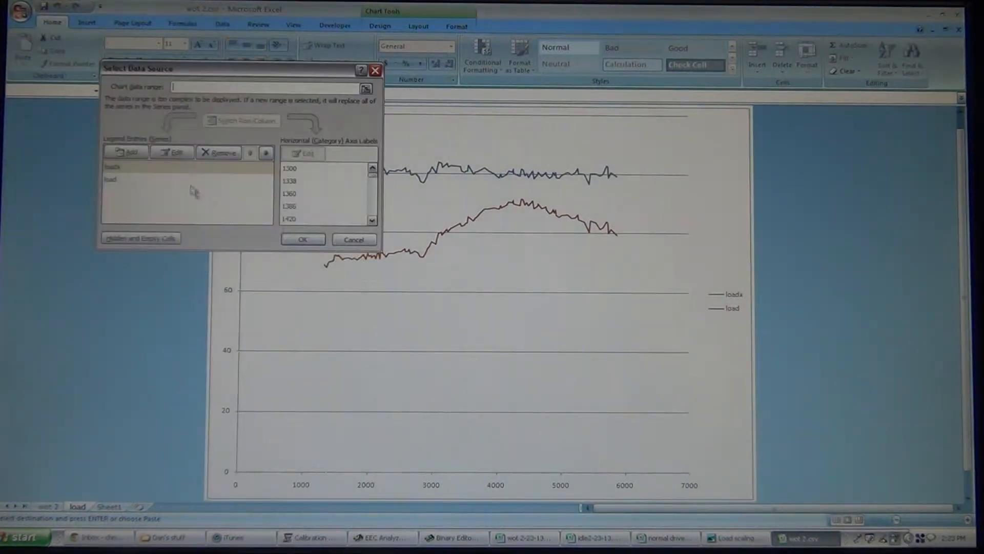
pyautogui.click(126, 153)
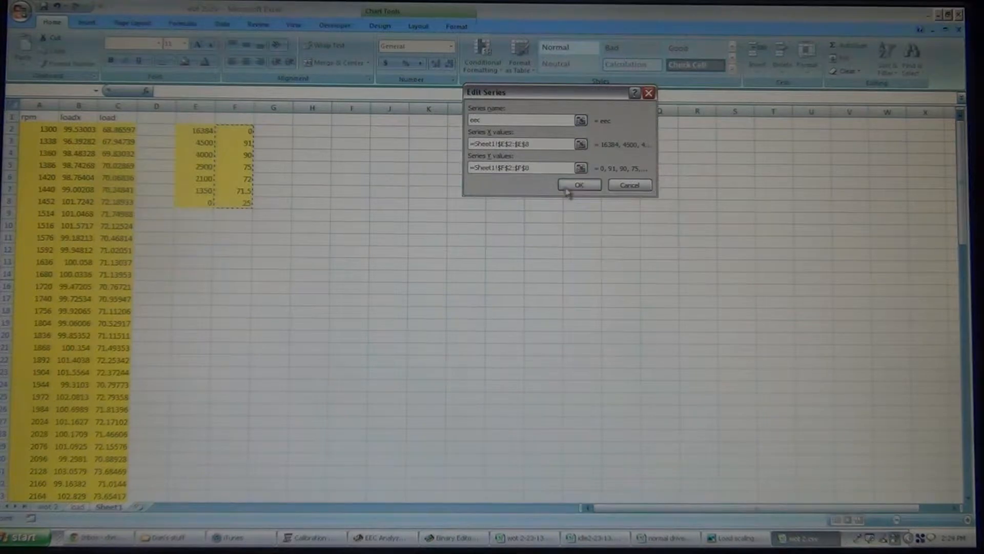
pyautogui.click(579, 184)
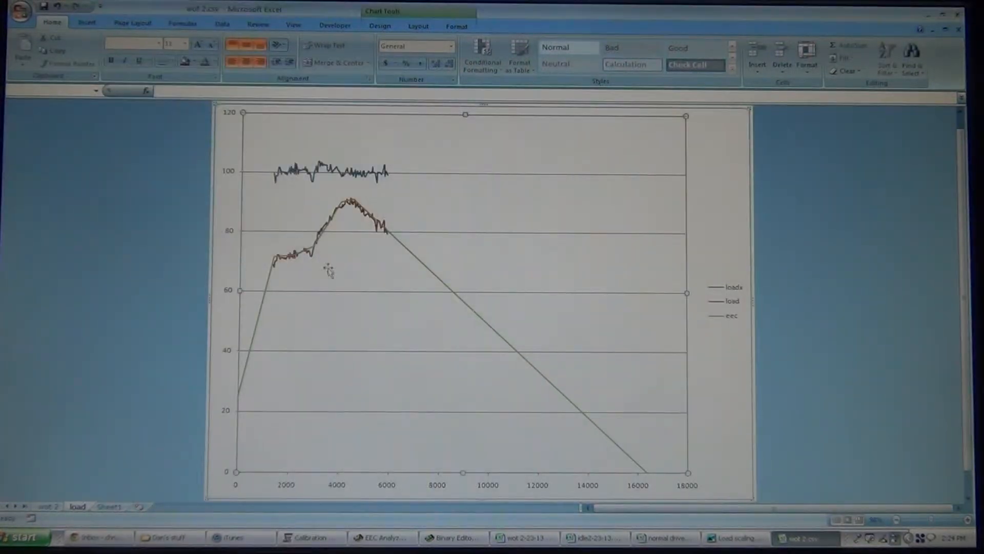
# Fix the rpm axis minimum at 1250 and maximum at 6000
pyautogui.rightClick(440, 484)
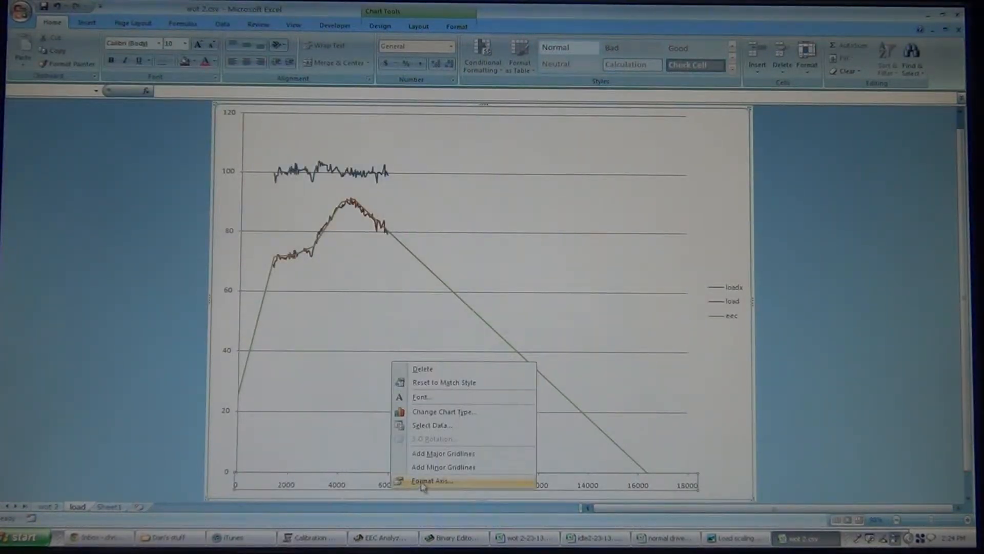
pyautogui.click(431, 480)
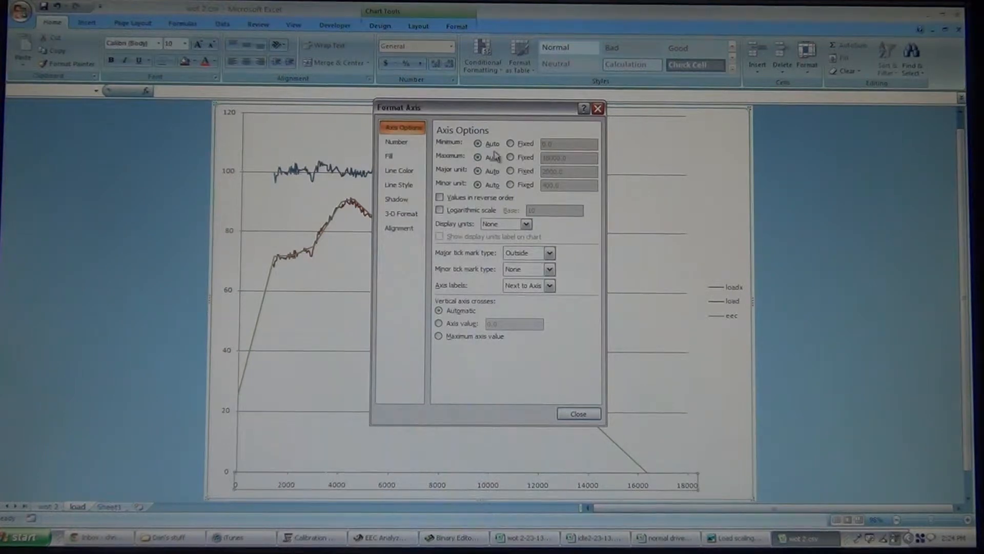
pyautogui.click(511, 157)
pyautogui.write('6000')
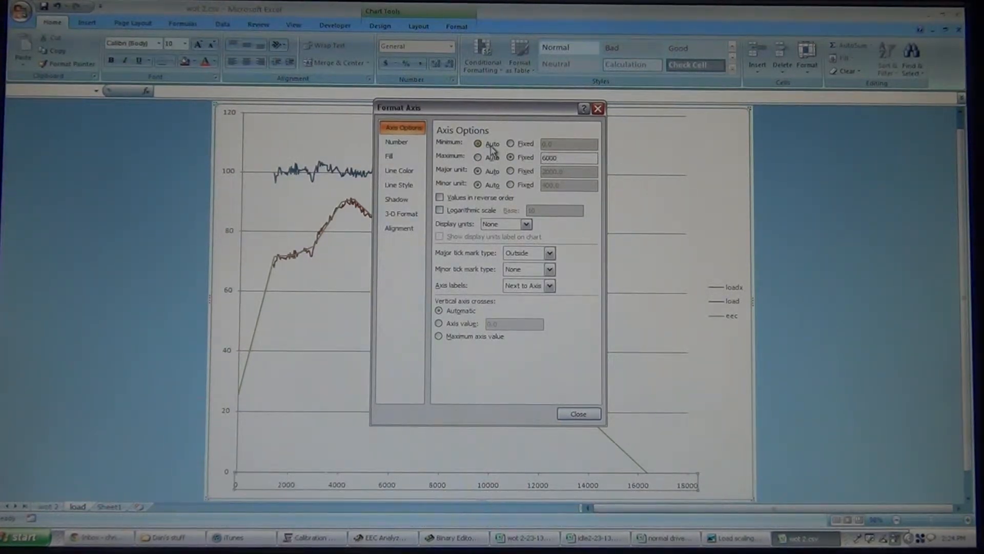
pyautogui.click(578, 414)
pyautogui.write('125')
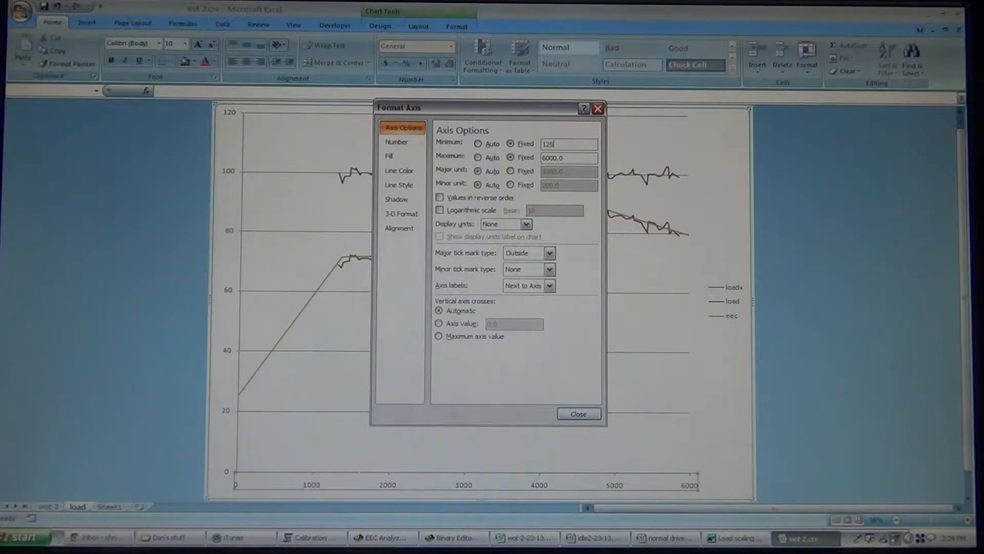
pyautogui.click(578, 414)
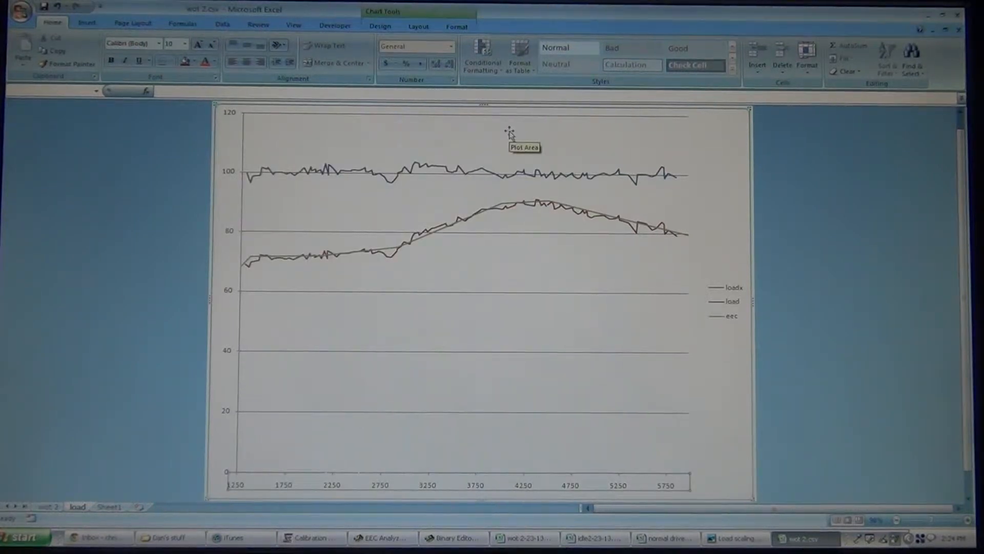
pyautogui.moveTo(553, 264)
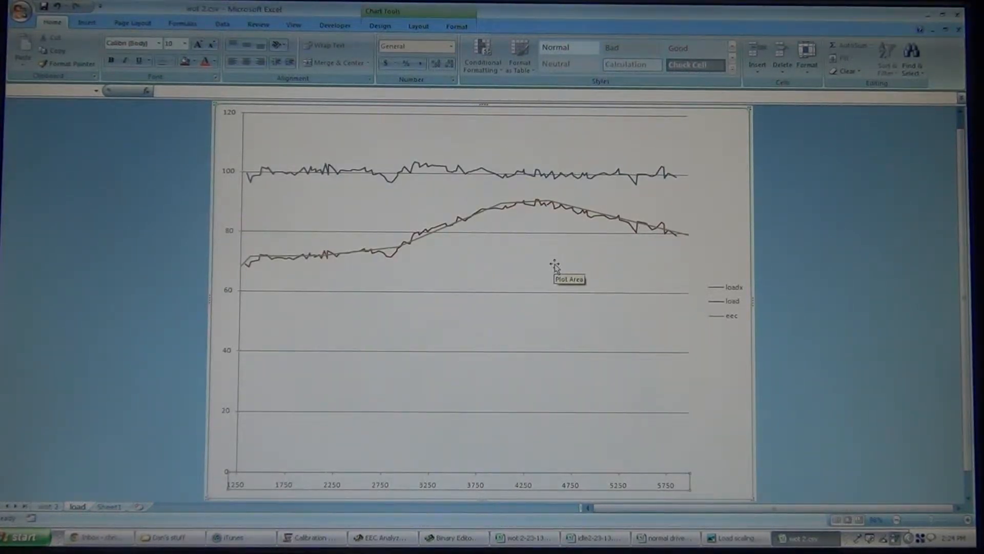
pyautogui.moveTo(473, 350)
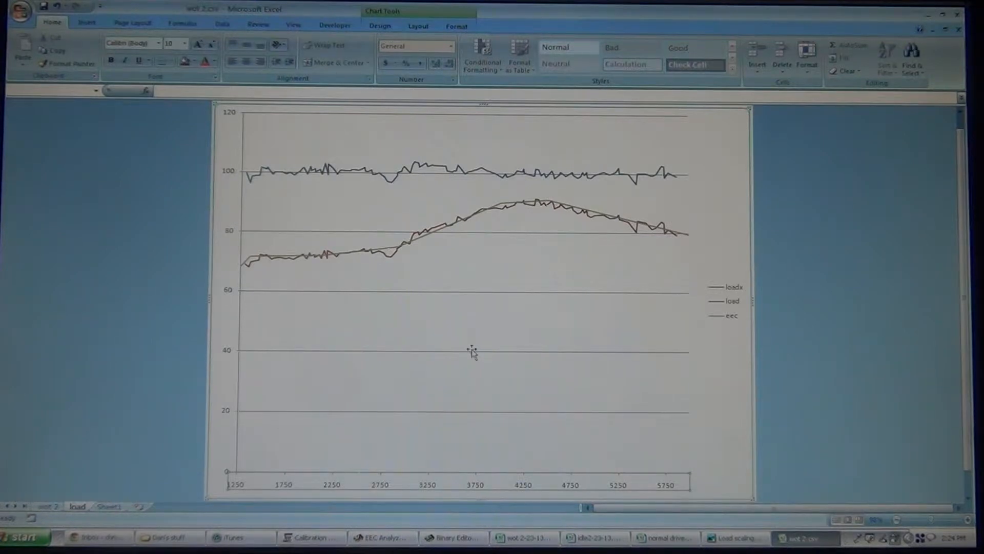
pyautogui.moveTo(447, 382)
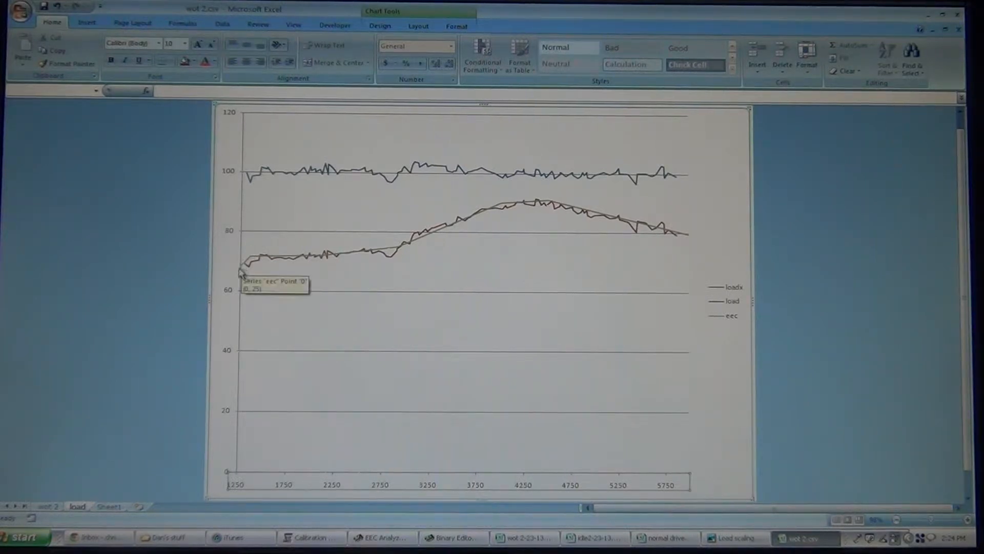
pyautogui.moveTo(648, 490)
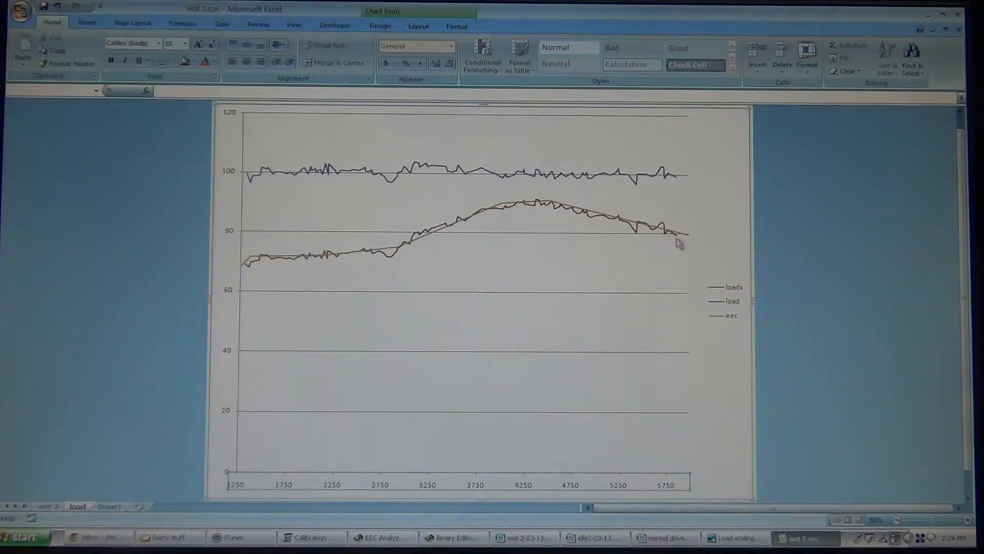
pyautogui.moveTo(252, 263)
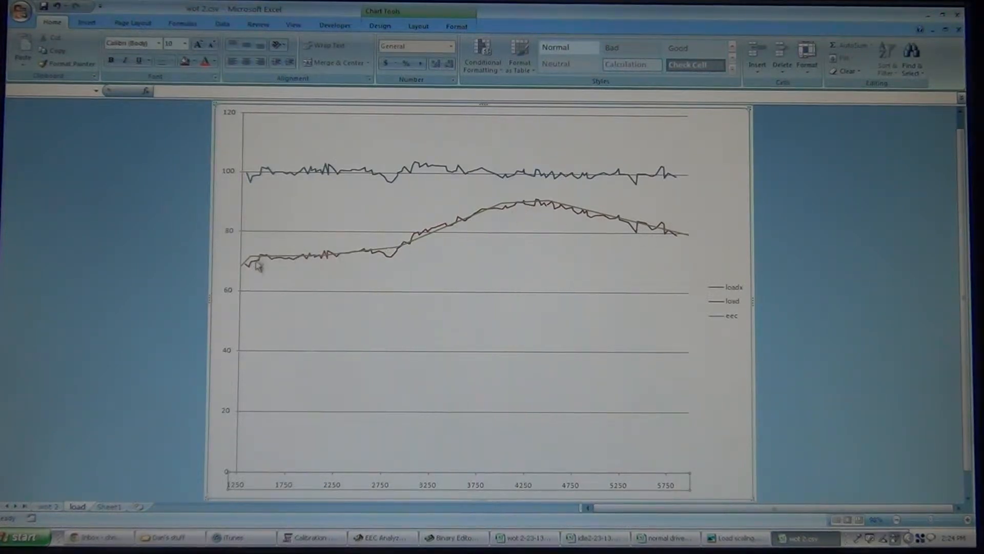
pyautogui.moveTo(267, 174)
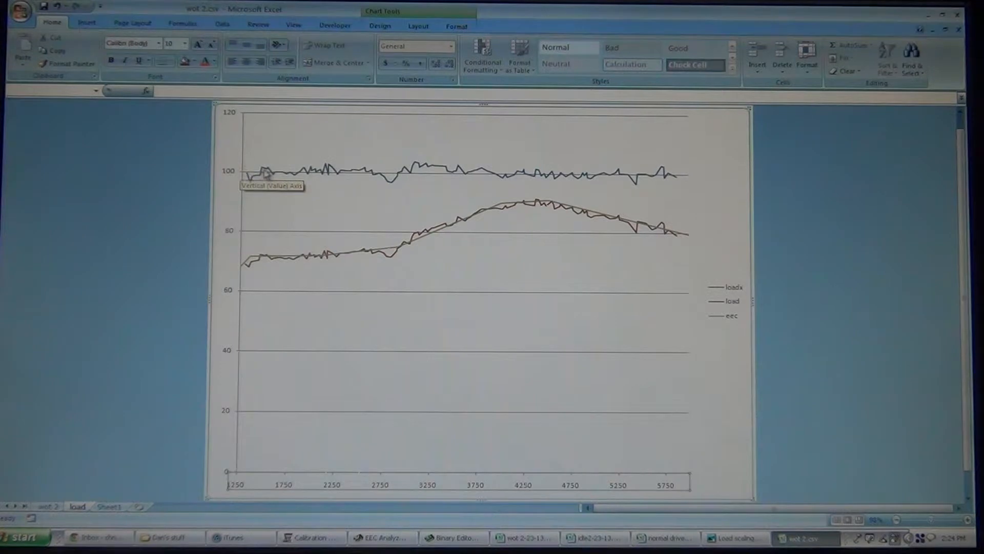
pyautogui.moveTo(499, 210)
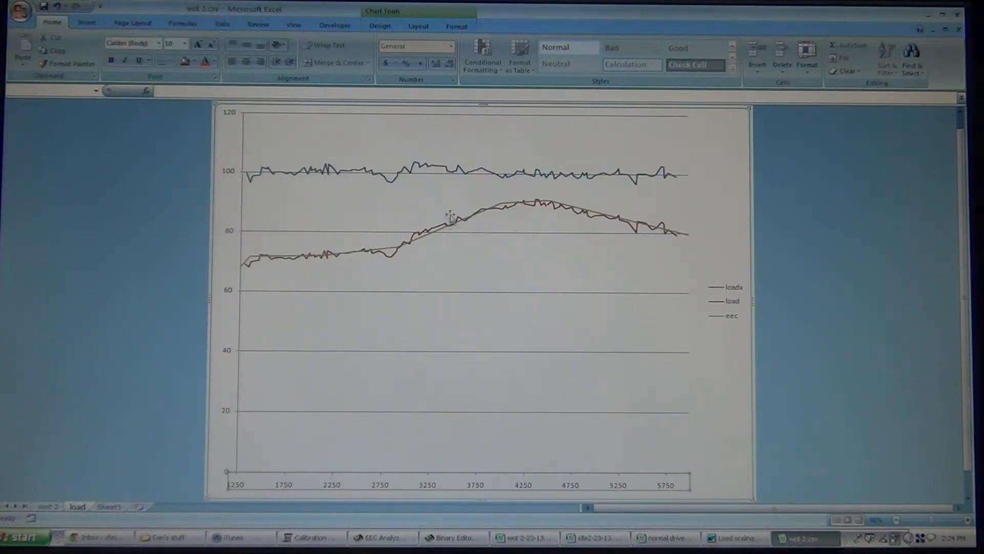
pyautogui.moveTo(506, 209)
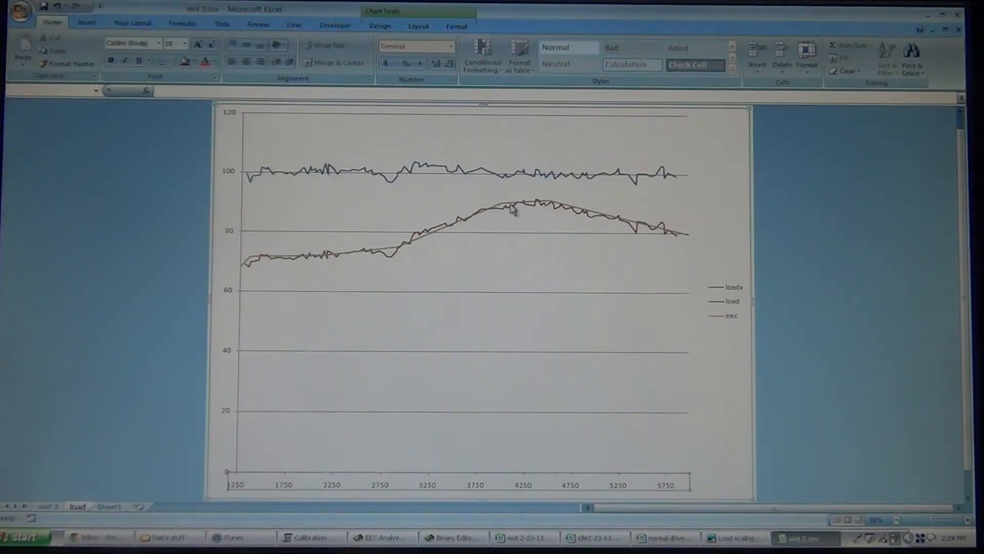
pyautogui.moveTo(291, 175)
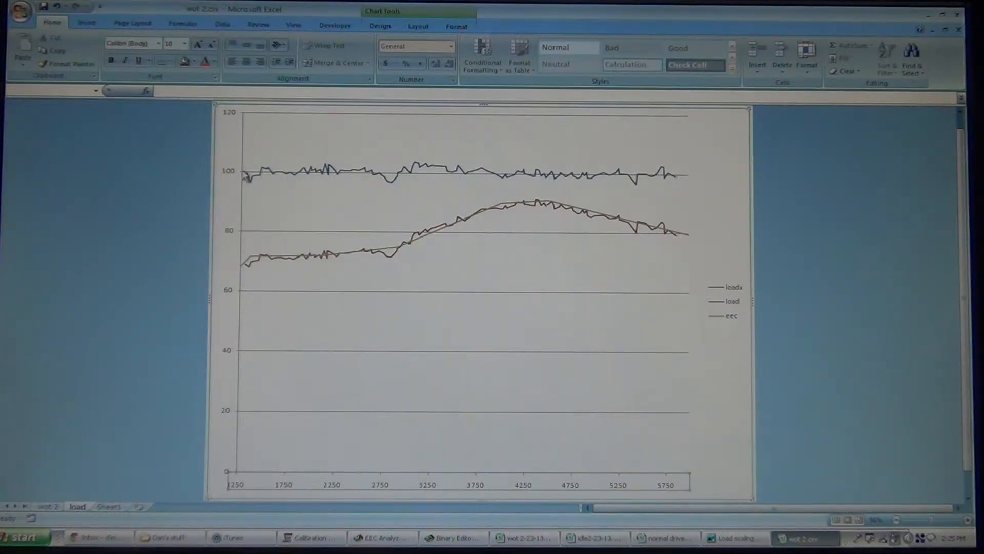
pyautogui.moveTo(245, 176)
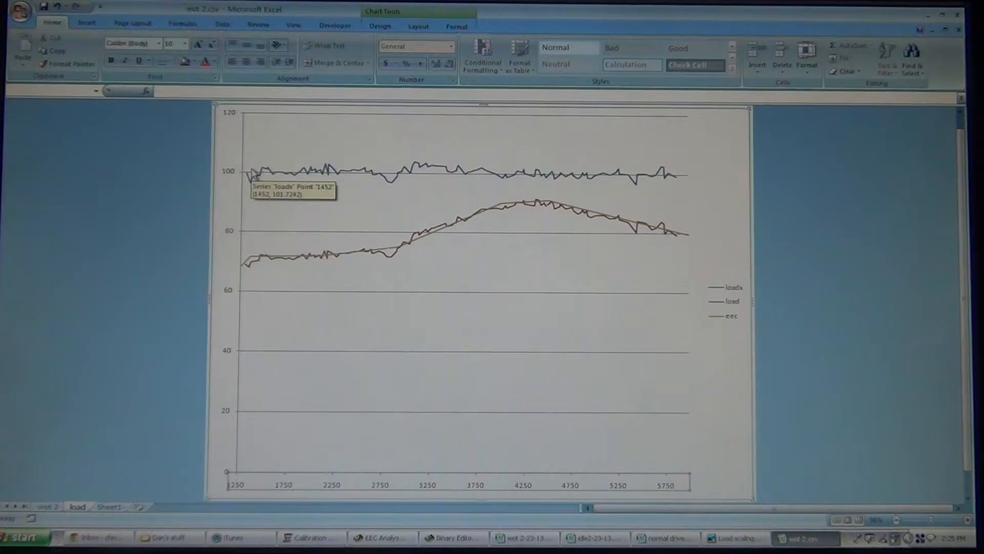
pyautogui.moveTo(246, 178)
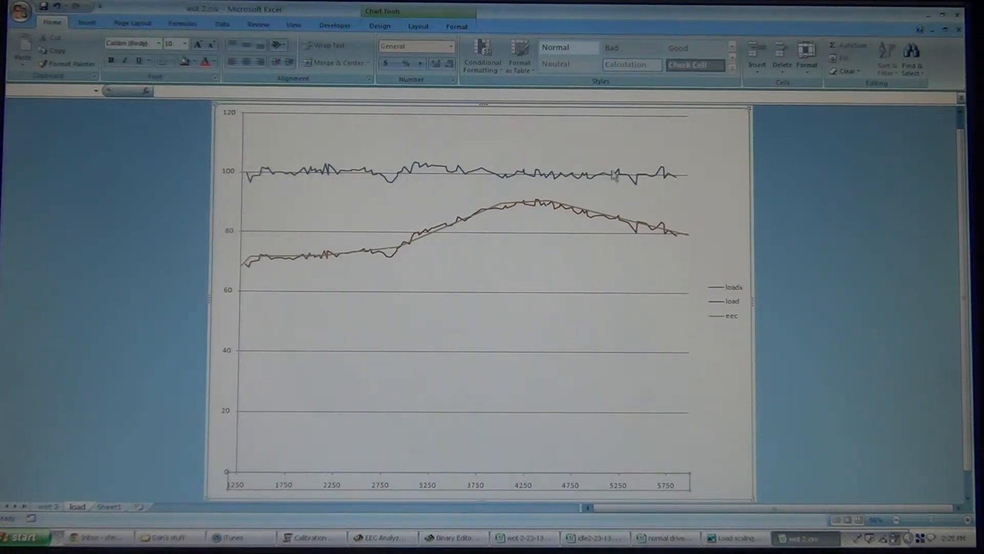
pyautogui.moveTo(662, 173)
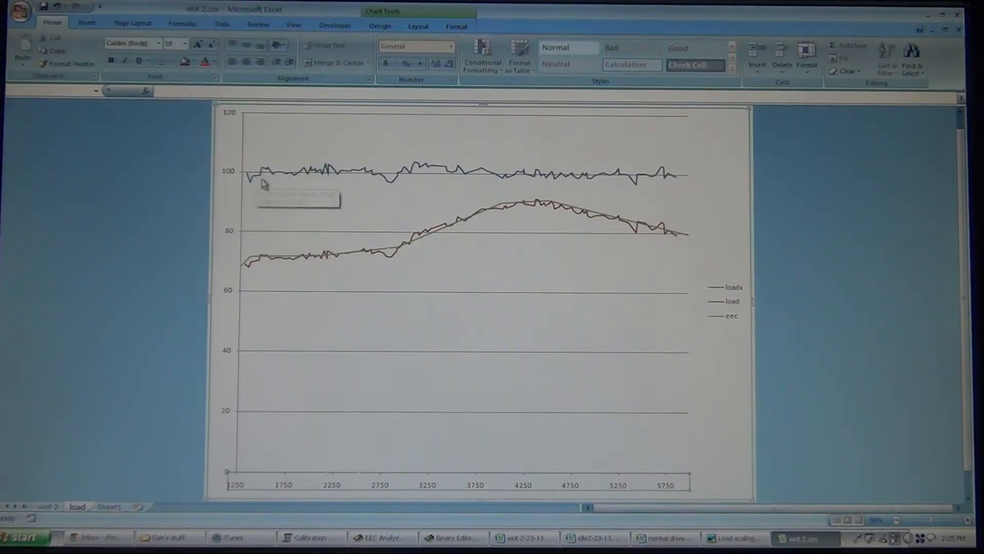
pyautogui.moveTo(496, 189)
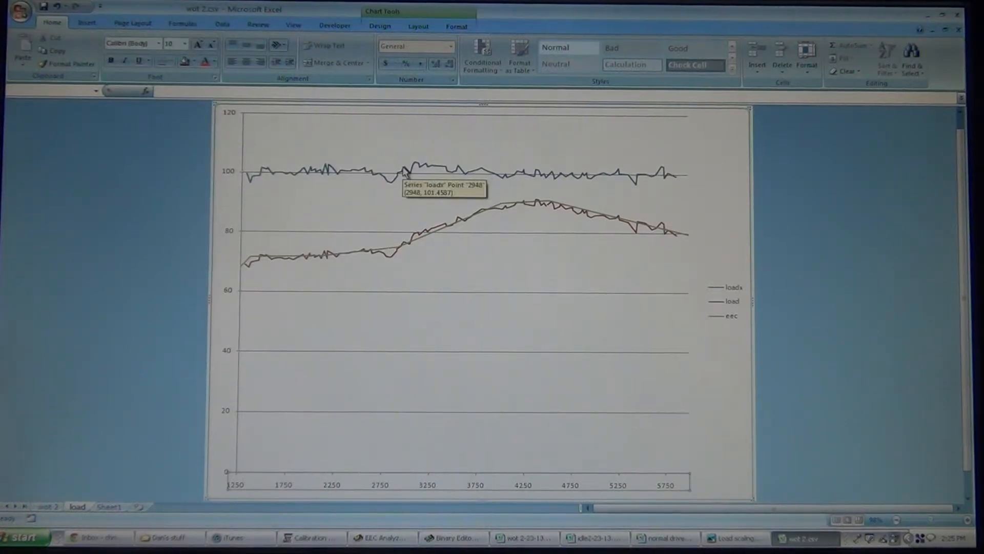
pyautogui.moveTo(505, 316)
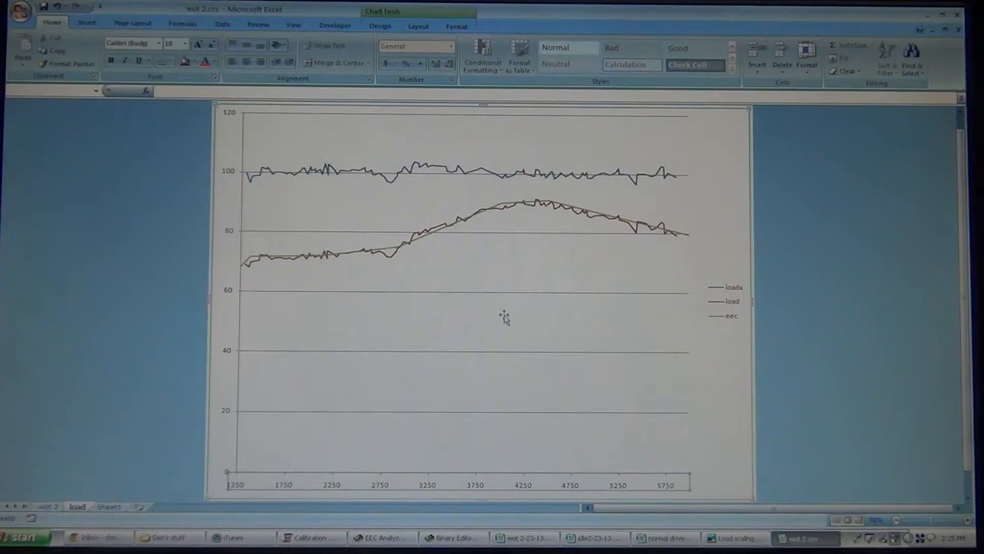
pyautogui.moveTo(641, 322)
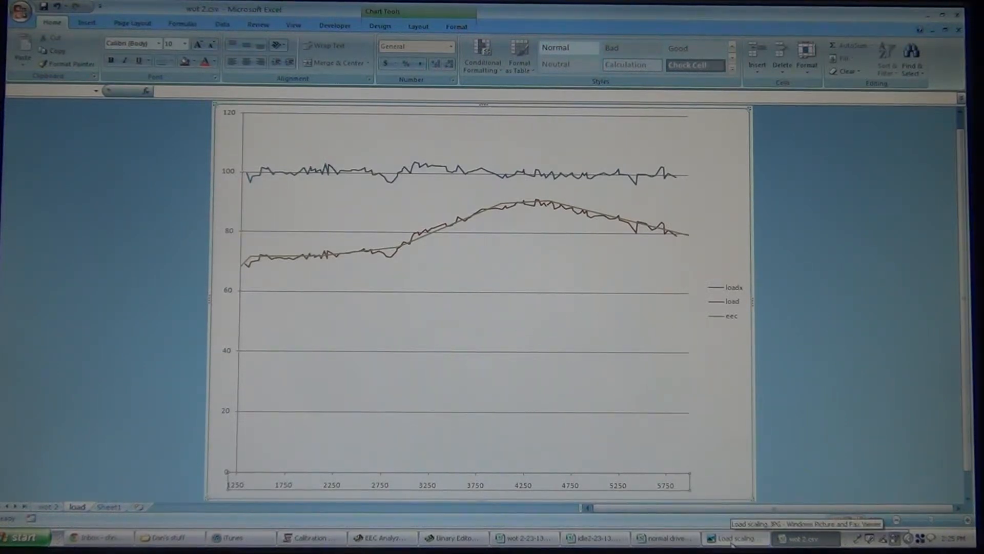
# Switch to the saved Load scaling chart image from the taskbar
pyautogui.click(733, 537)
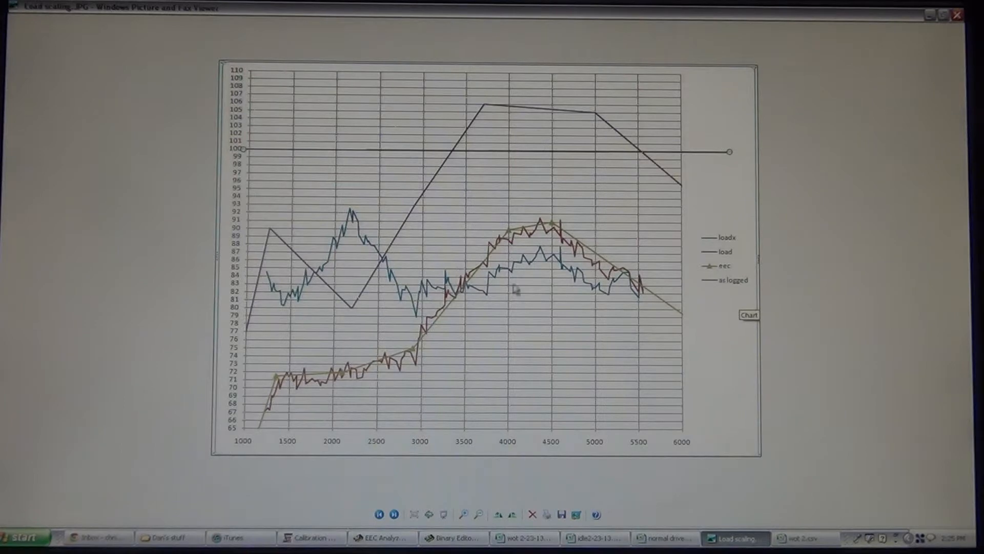
pyautogui.moveTo(358, 271)
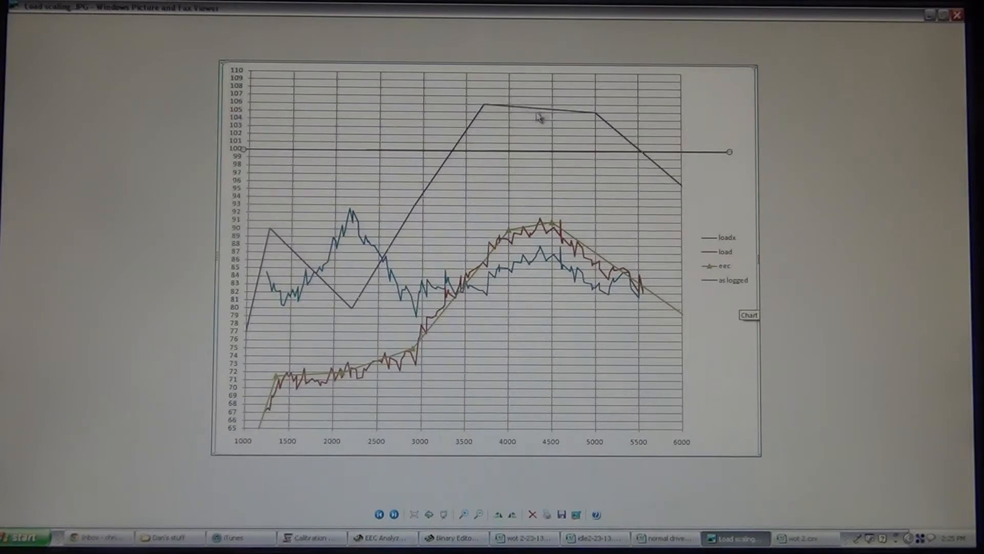
pyautogui.moveTo(419, 274)
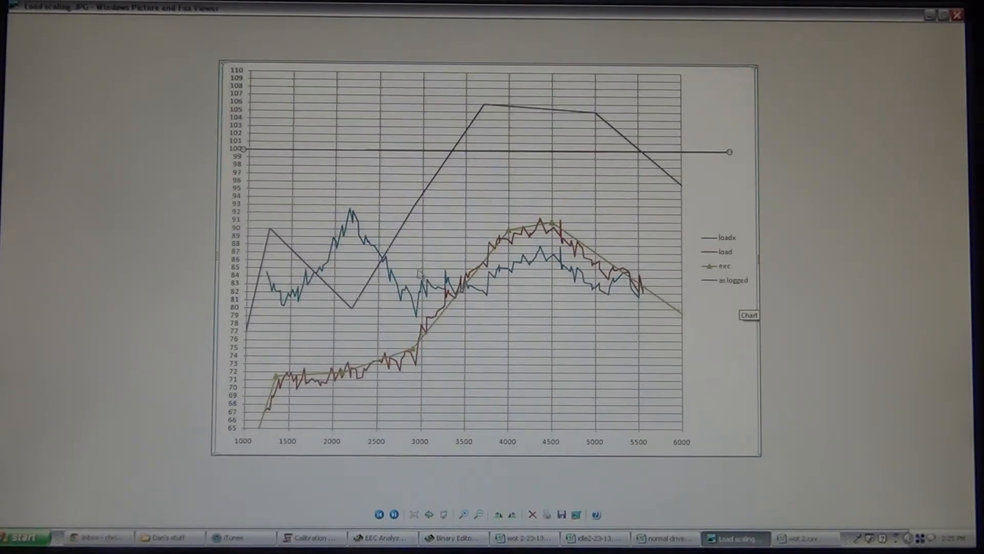
pyautogui.moveTo(363, 233)
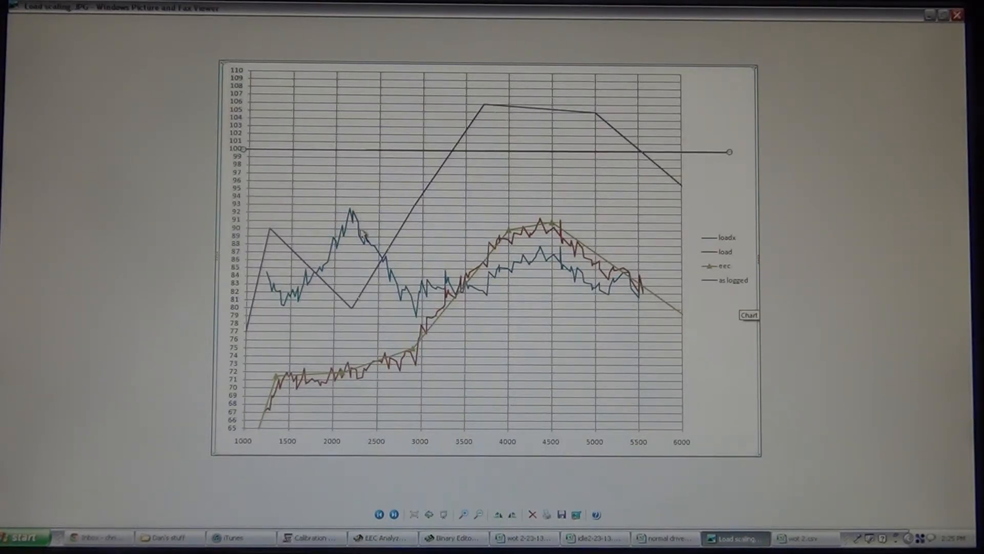
pyautogui.moveTo(627, 268)
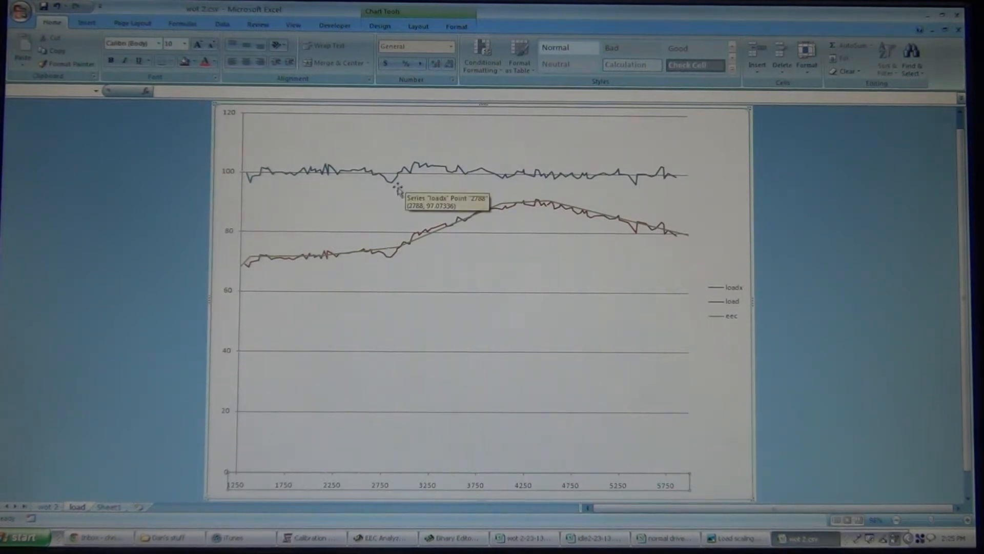
# Return to Excel's Sheet1 holding the rpm/load columns and eec scaling table
pyautogui.click(109, 506)
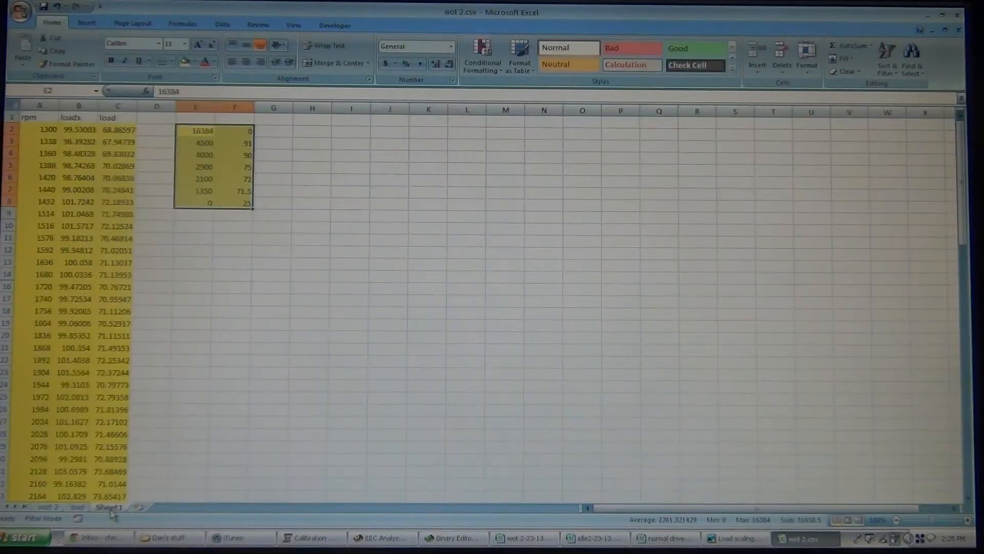
pyautogui.click(195, 143)
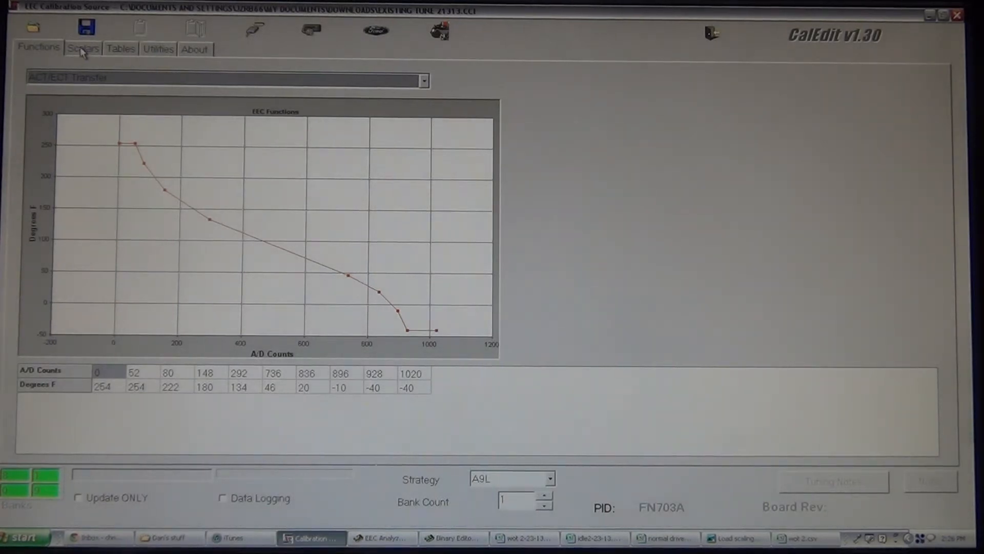
# Display CalEdit's Sealevel Load Scaling vs RPM table, then revisit the Excel chart and saved image
pyautogui.click(424, 81)
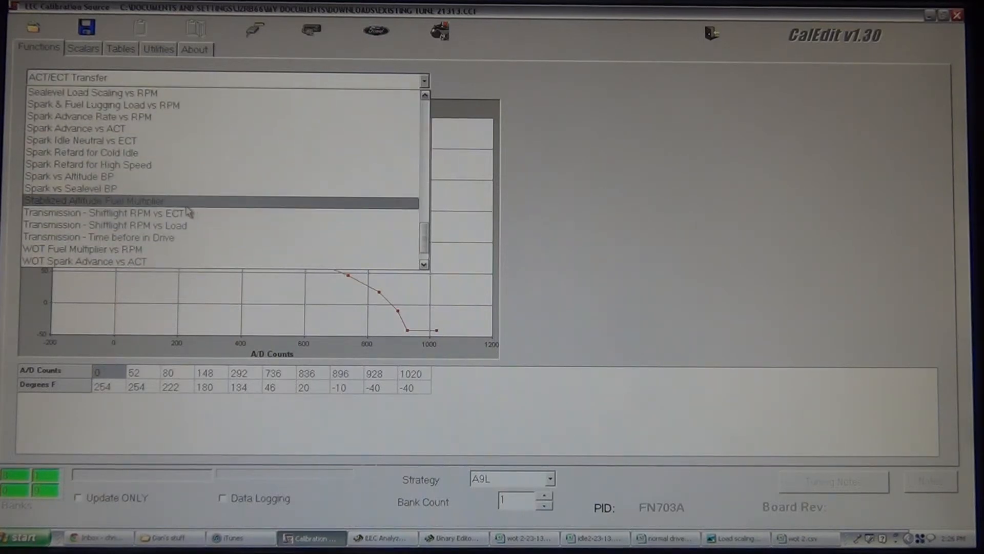
pyautogui.click(93, 92)
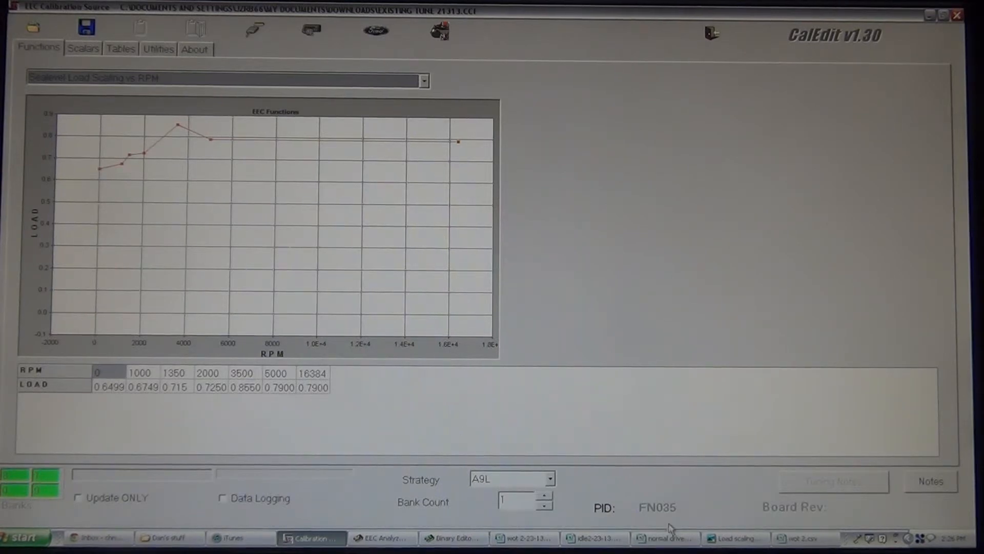
pyautogui.click(805, 537)
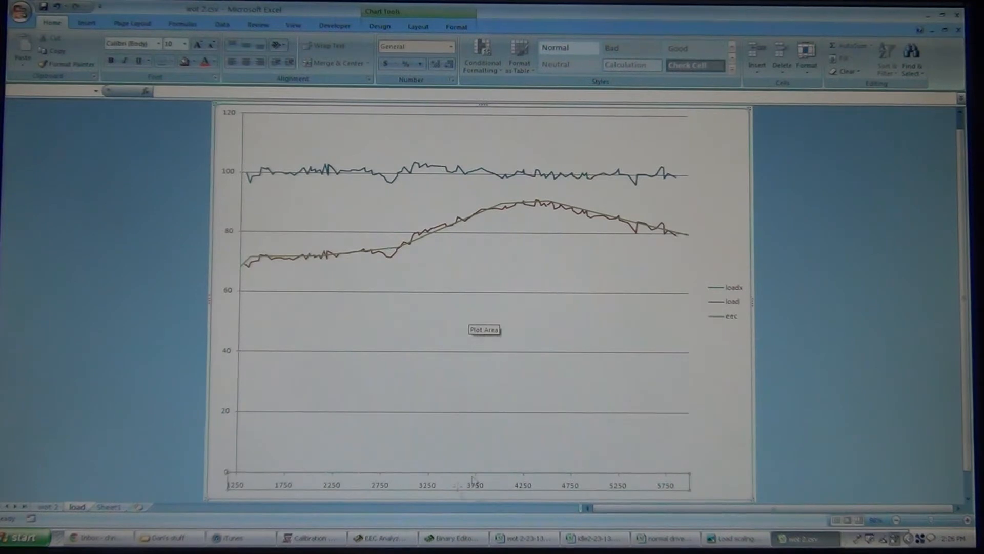
pyautogui.click(733, 537)
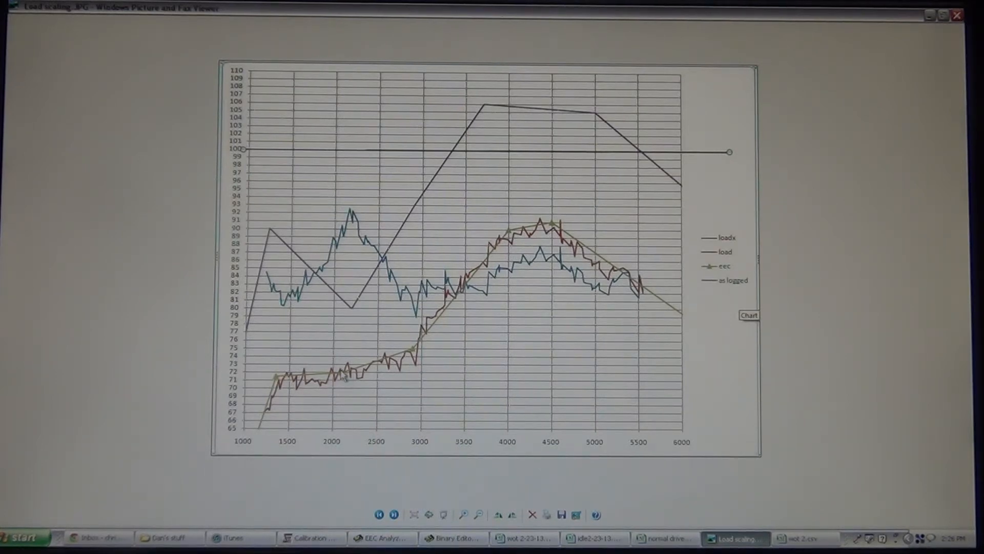
pyautogui.moveTo(342, 332)
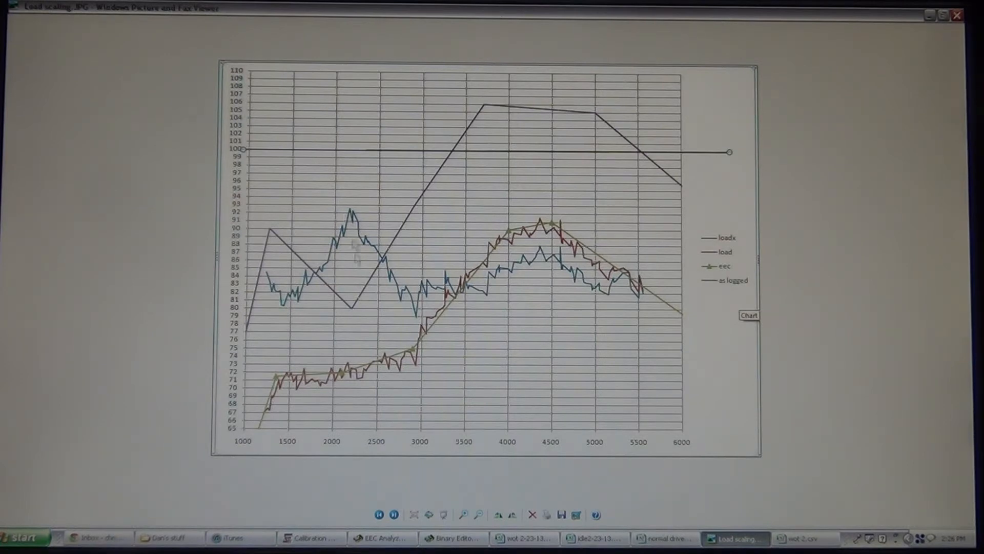
pyautogui.moveTo(351, 314)
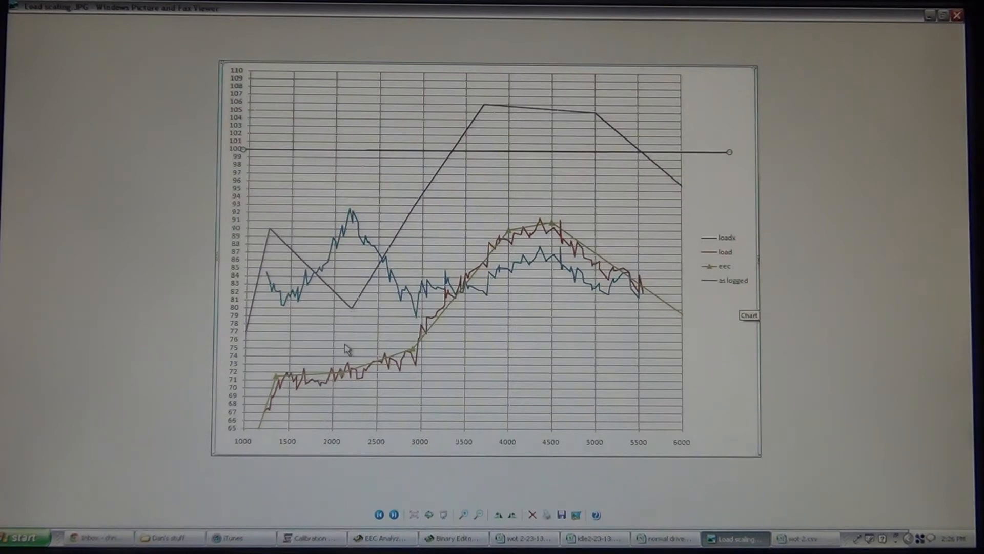
pyautogui.moveTo(350, 342)
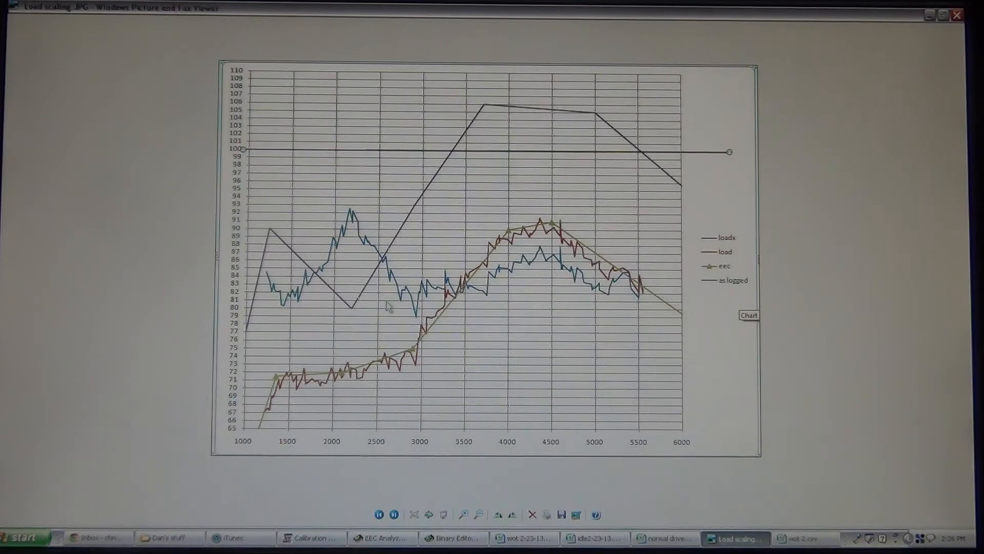
pyautogui.moveTo(636, 341)
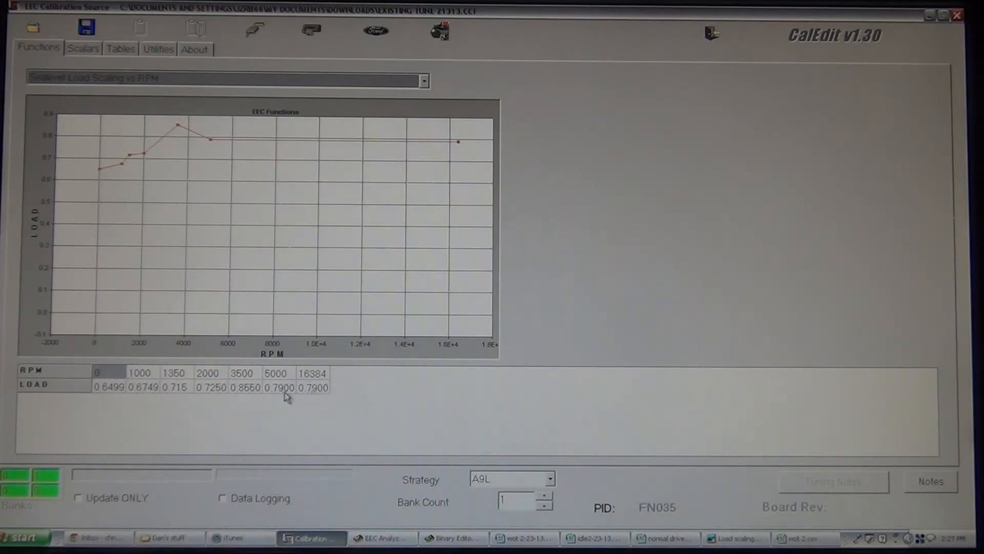
pyautogui.moveTo(245, 400)
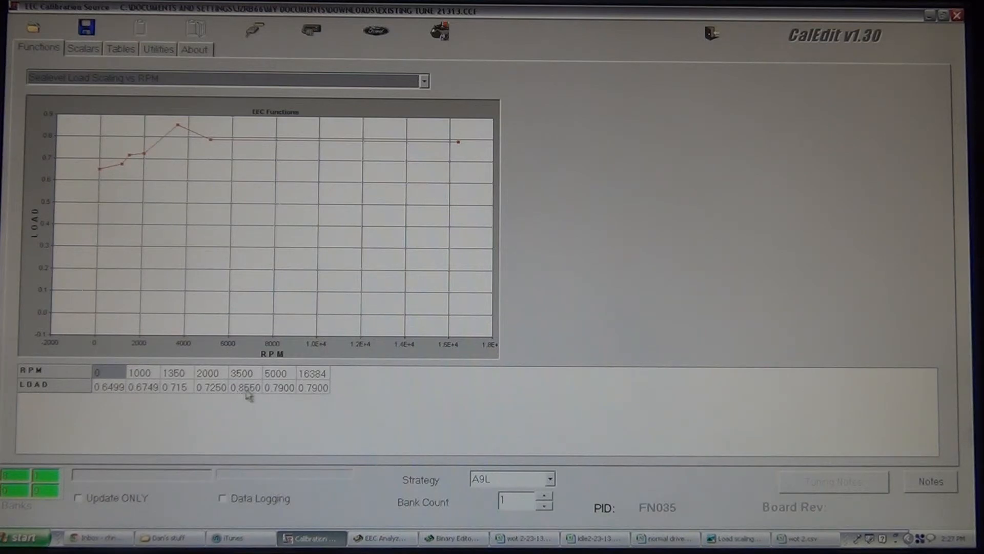
pyautogui.moveTo(462, 427)
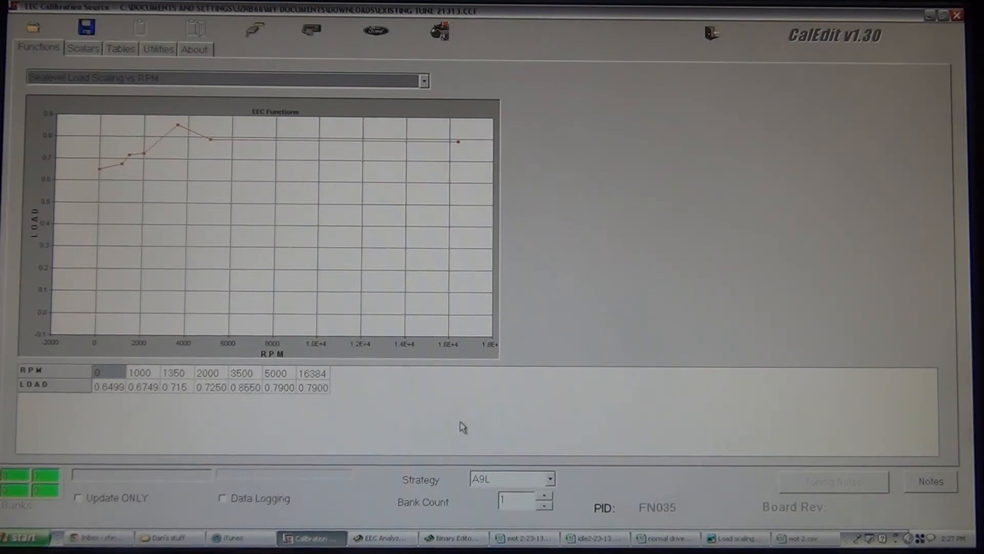
# Pull up Binary Editor's sealevel load scaling function list, then return to the wot 2.csv chart
pyautogui.click(452, 537)
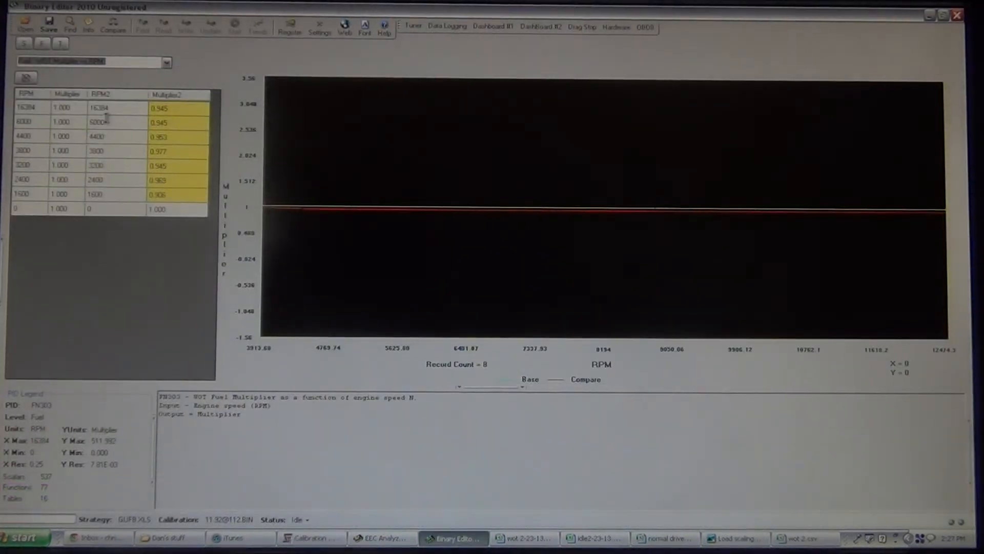
pyautogui.click(166, 62)
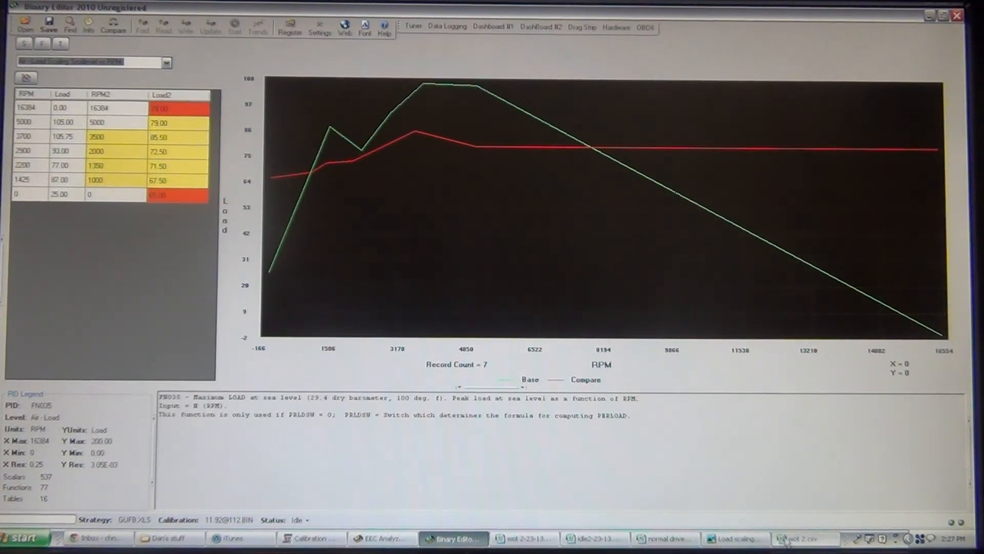
pyautogui.click(805, 538)
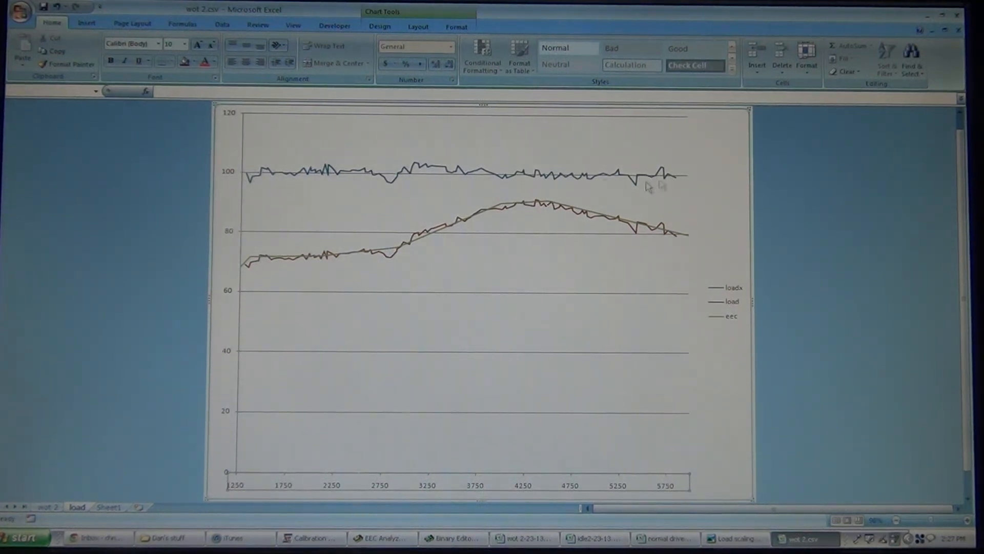
pyautogui.moveTo(269, 179)
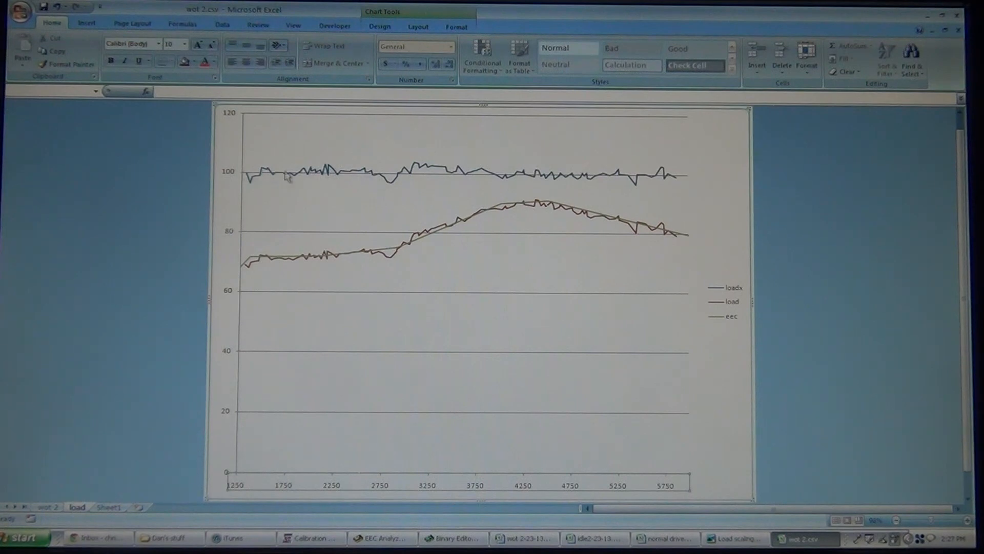
pyautogui.moveTo(666, 212)
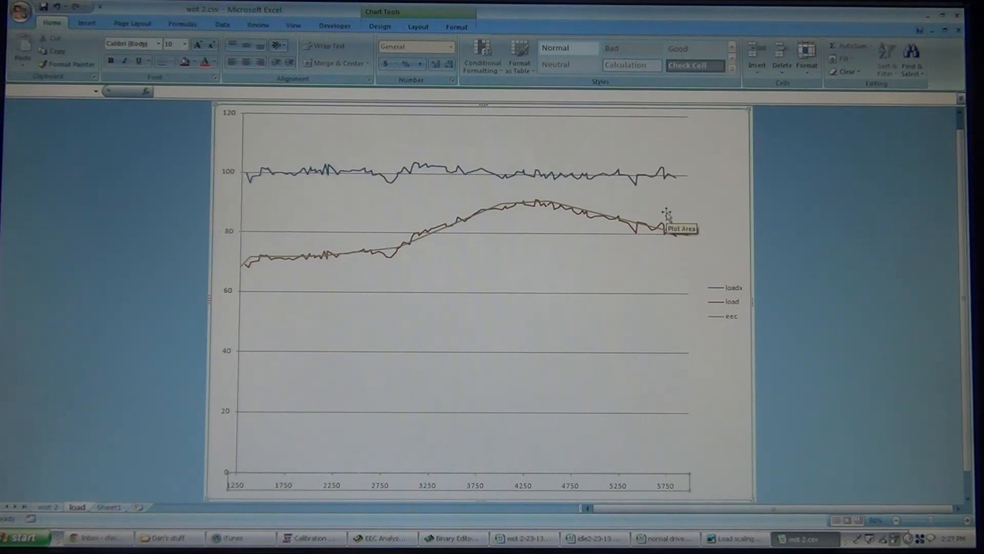
pyautogui.moveTo(293, 173)
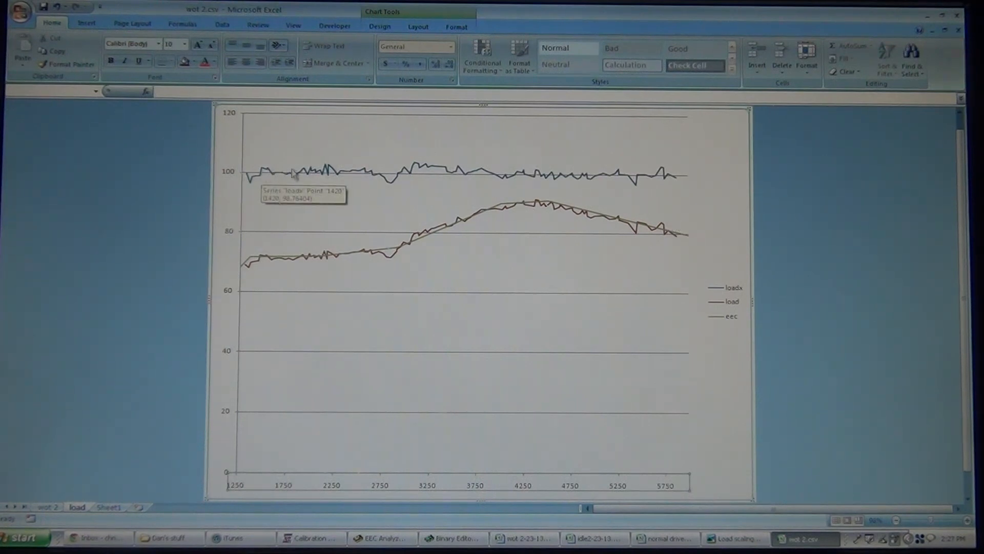